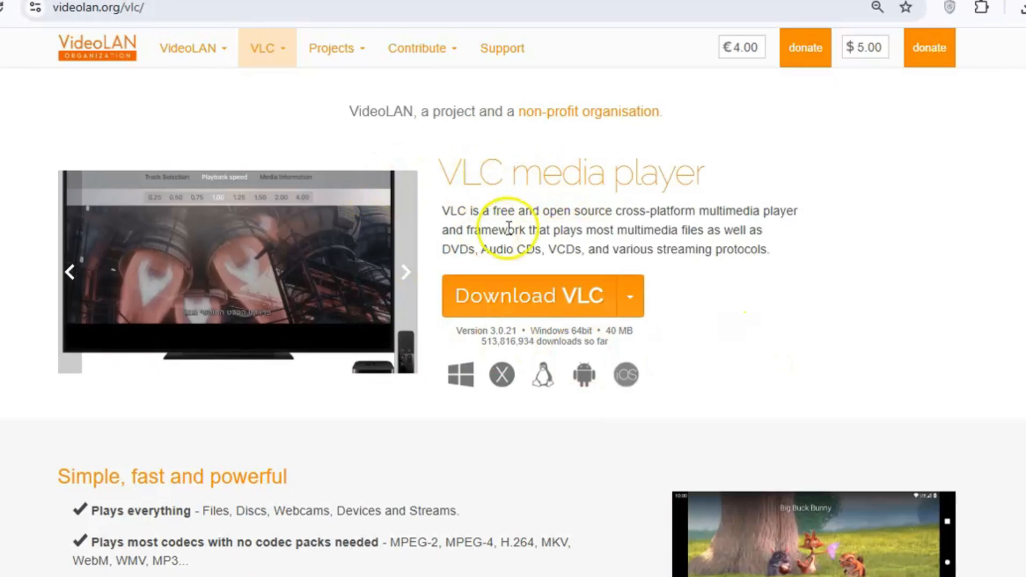
Step: Scroll through the player window before starting the capture setup
click(405, 273)
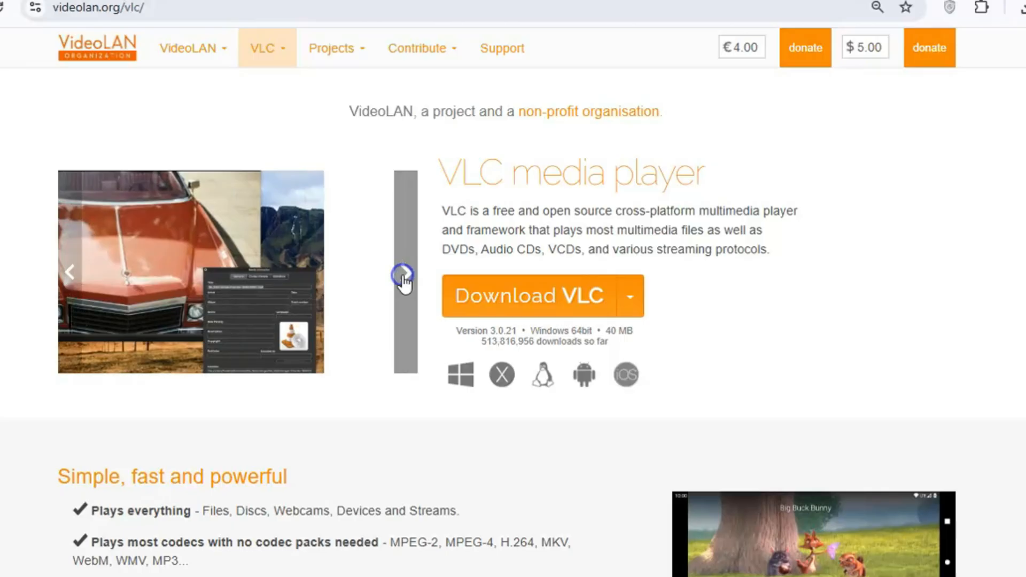
scroll(down, 3)
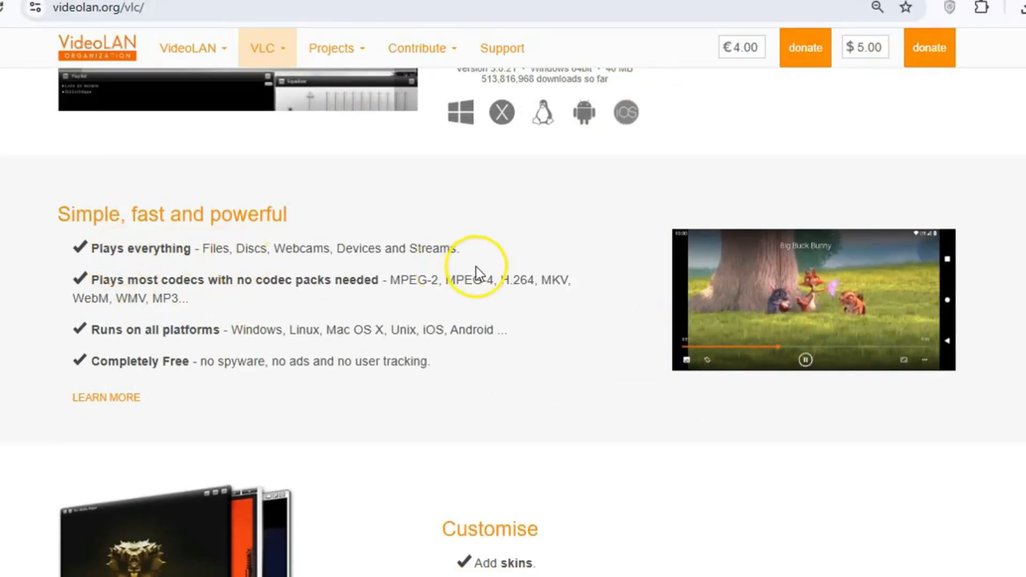
mouse_move(612, 364)
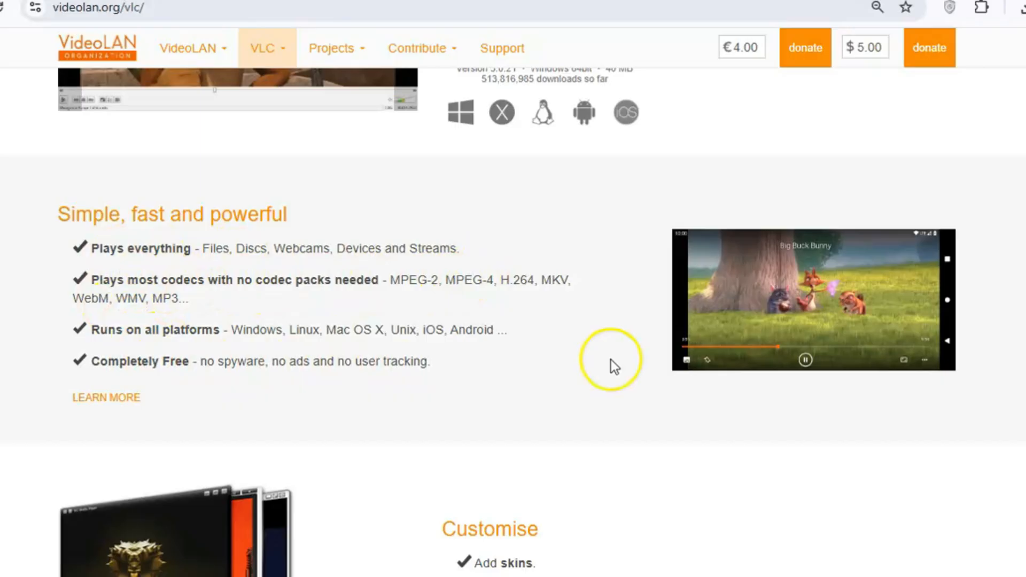
scroll(down, 3)
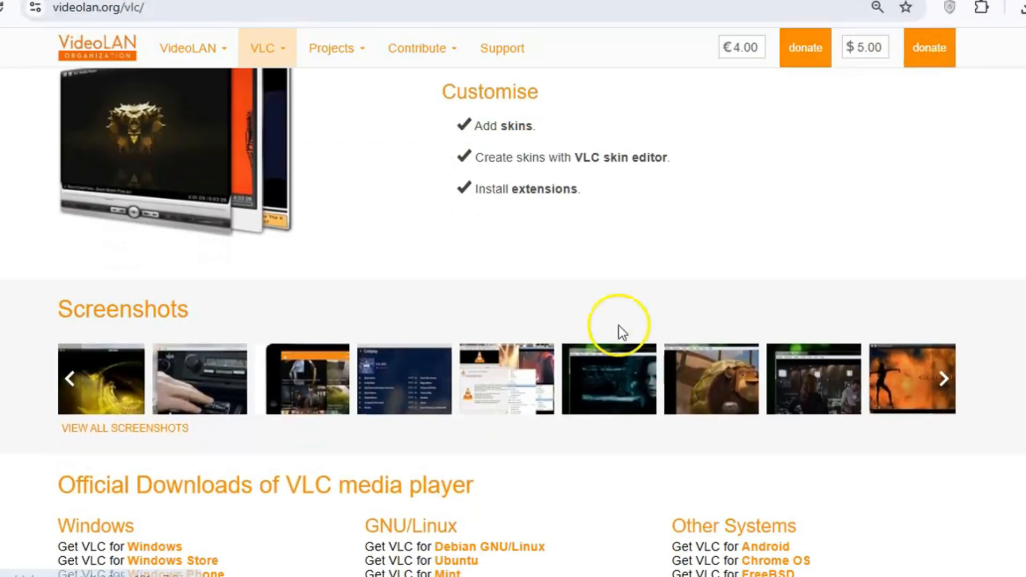
mouse_move(485, 395)
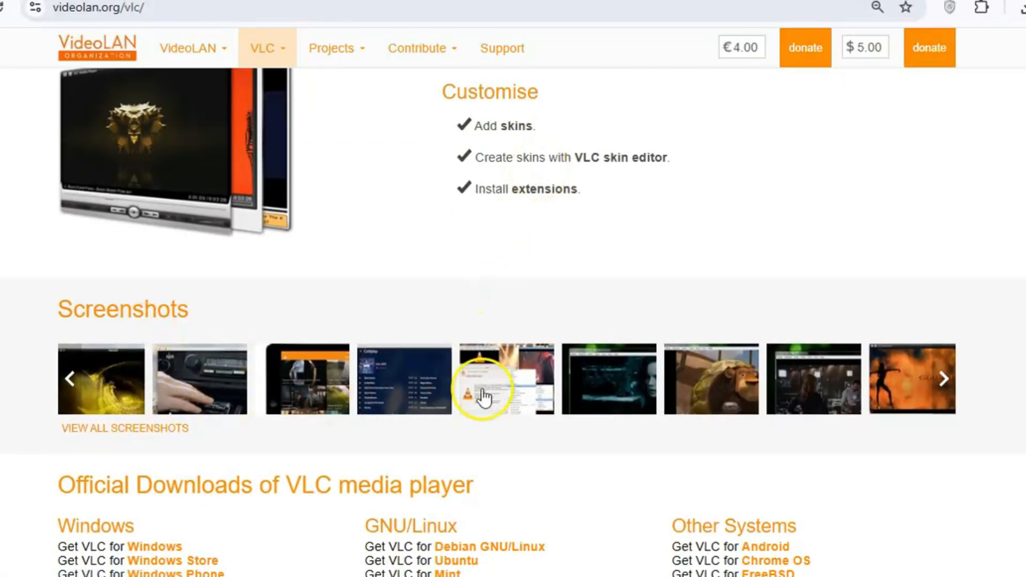
scroll(down, 3)
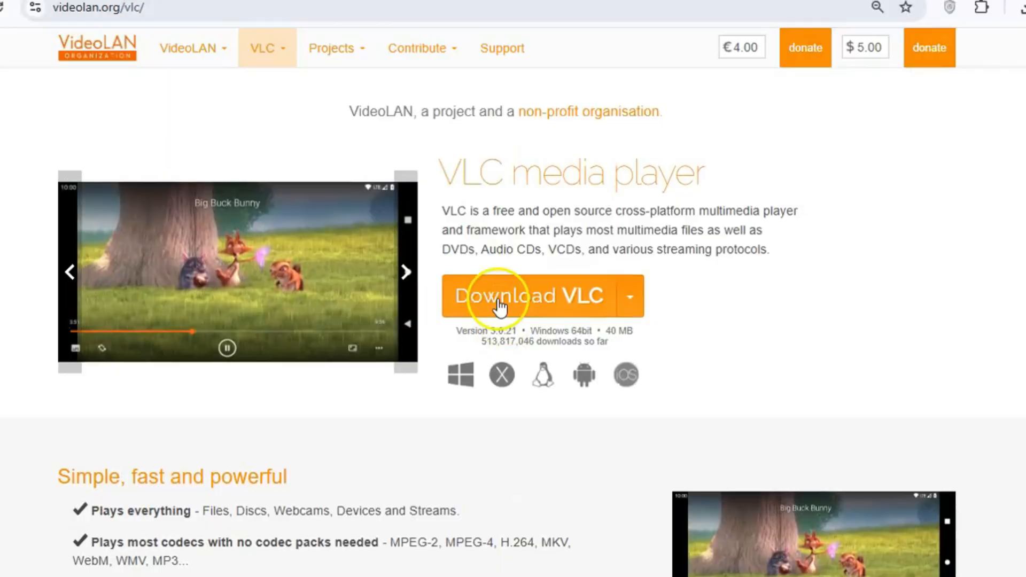
click(521, 296)
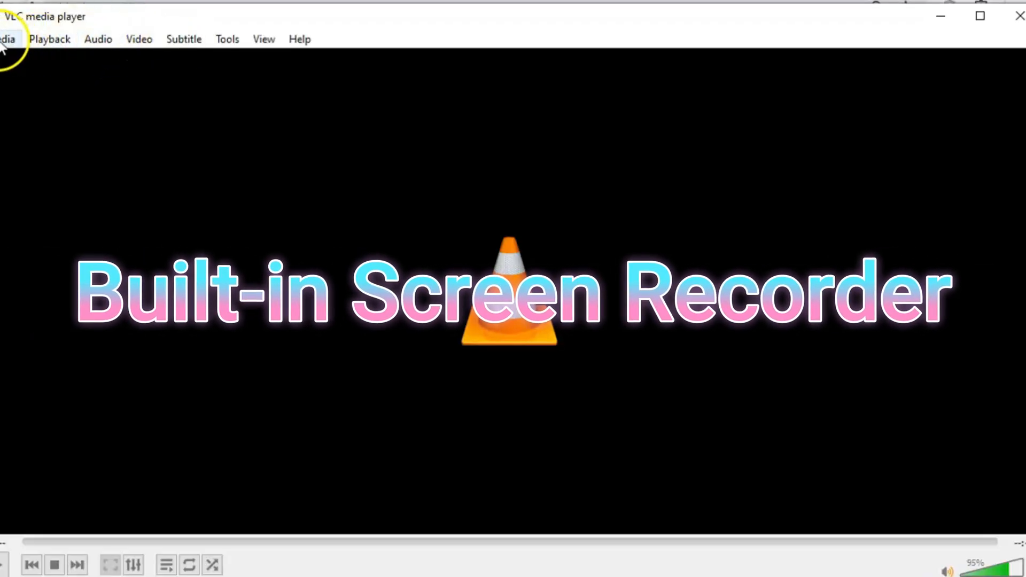
Step: Set up a Desktop capture device at 0.01 f/s and show the Play dropdown's stream options
click(6, 38)
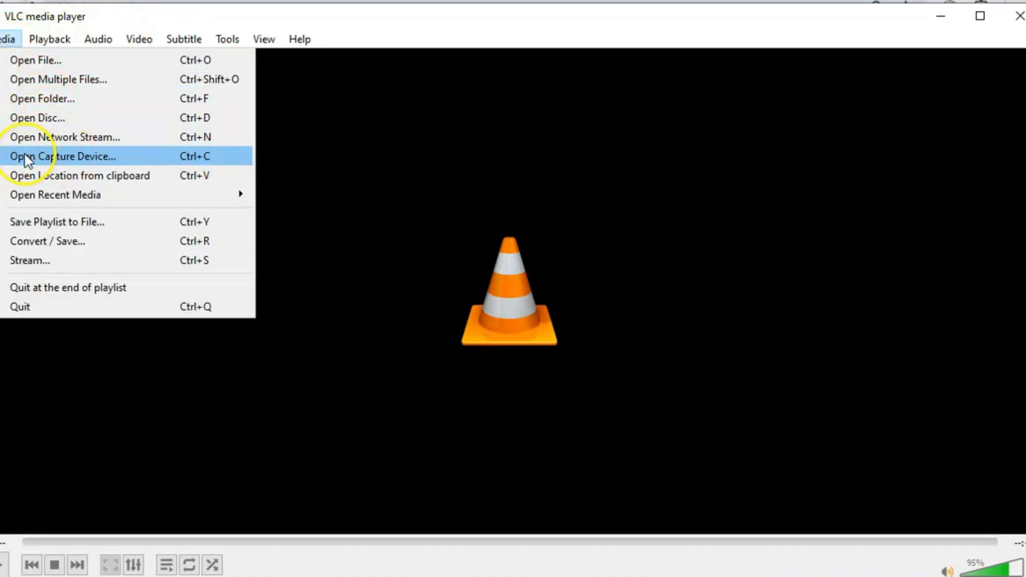
click(62, 156)
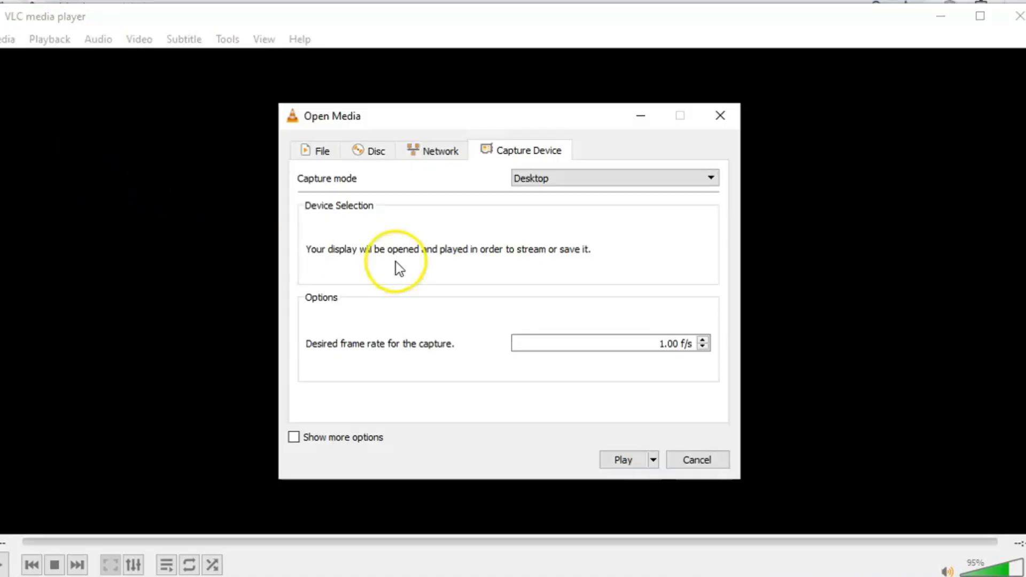
click(614, 178)
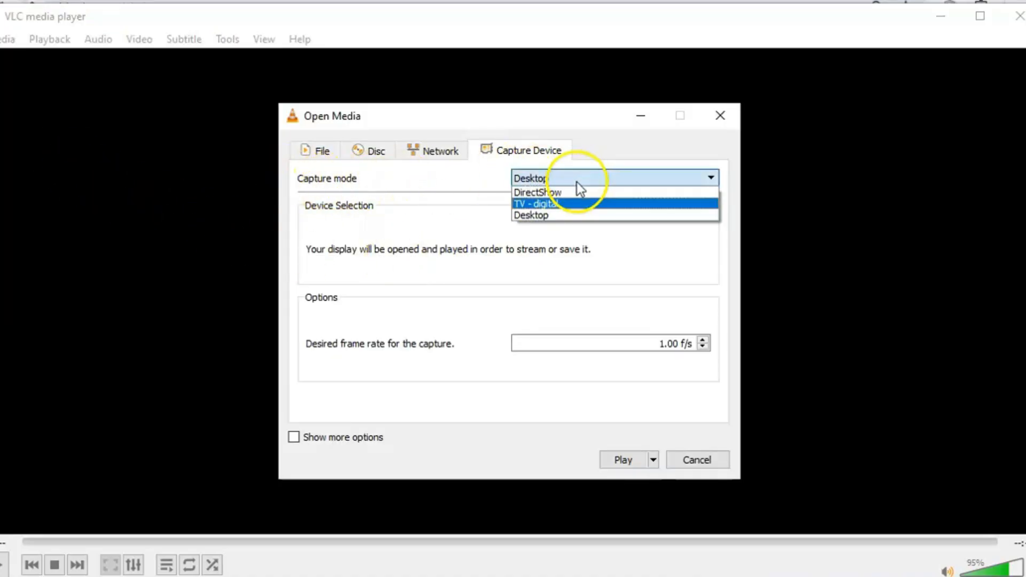
click(531, 215)
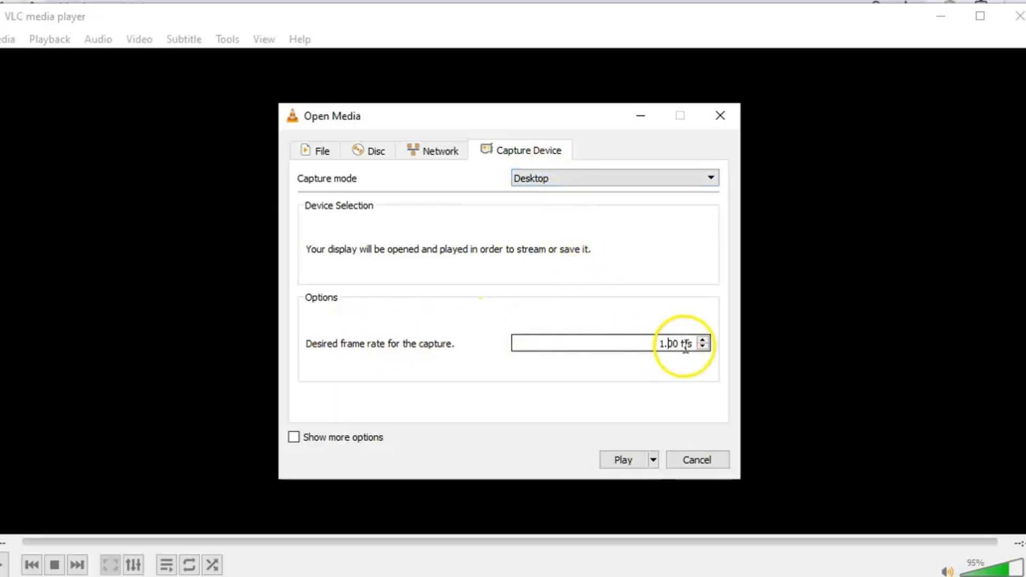
text(0.01)
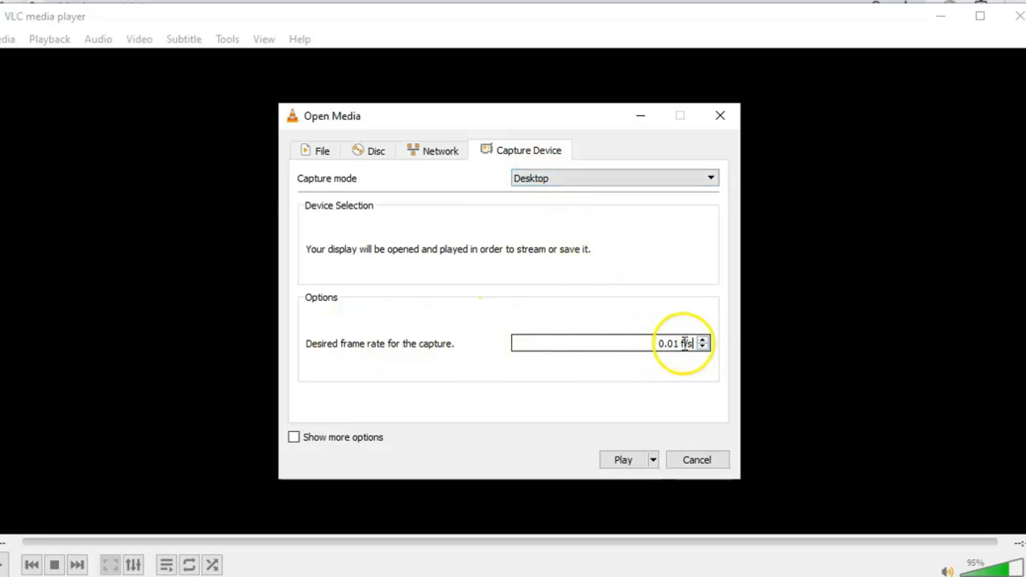
click(703, 339)
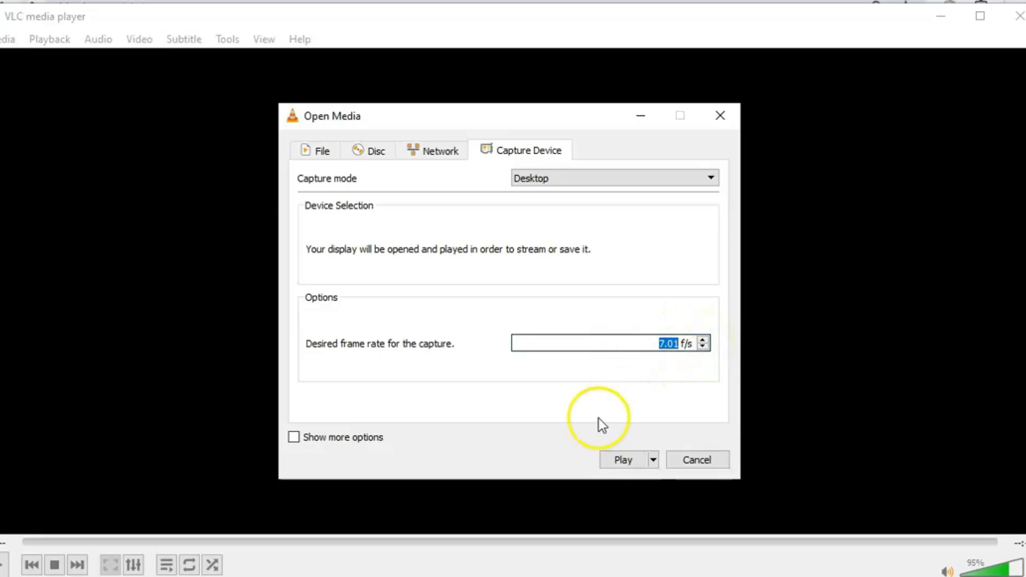
click(653, 459)
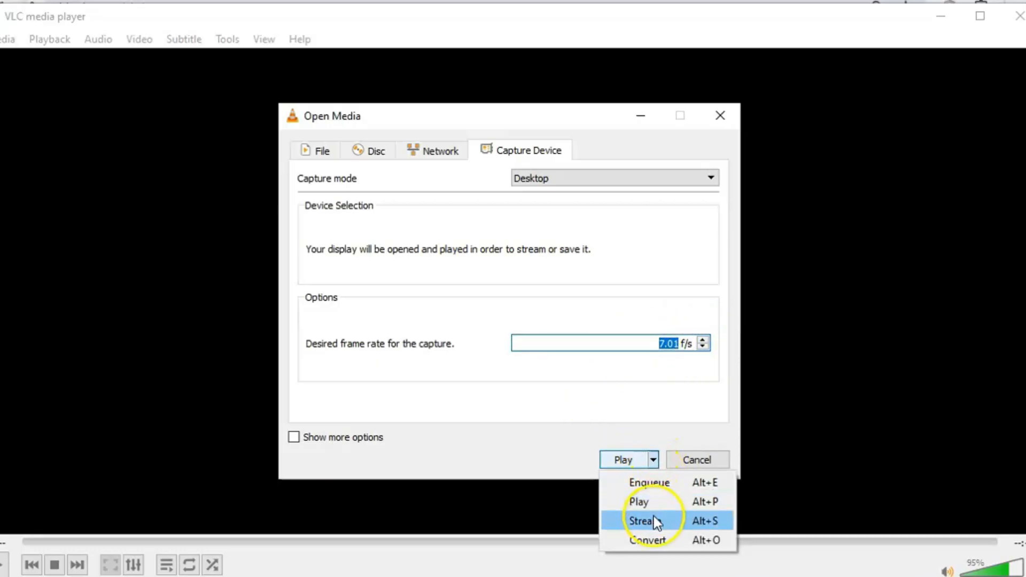
mouse_move(623, 460)
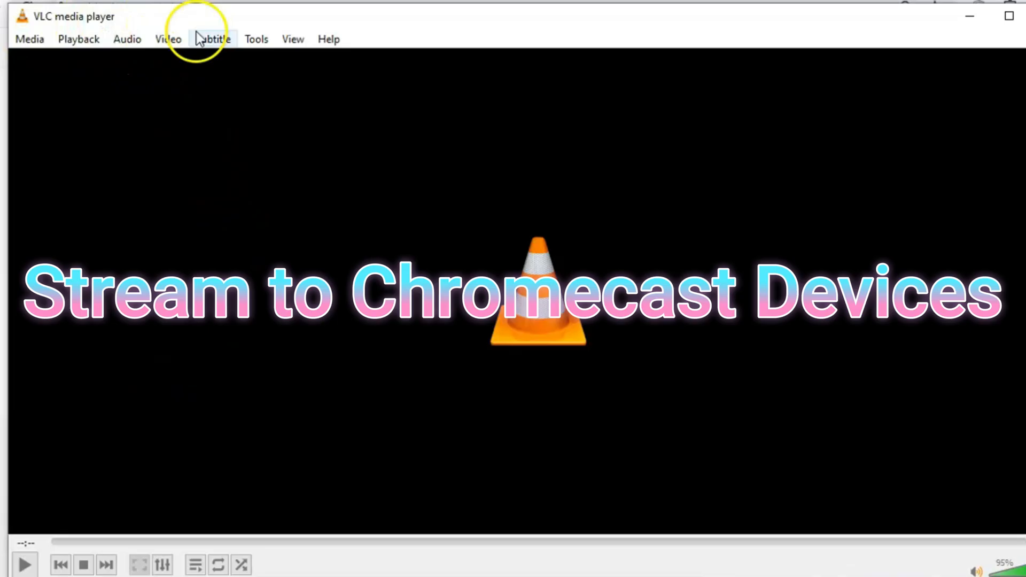
click(78, 40)
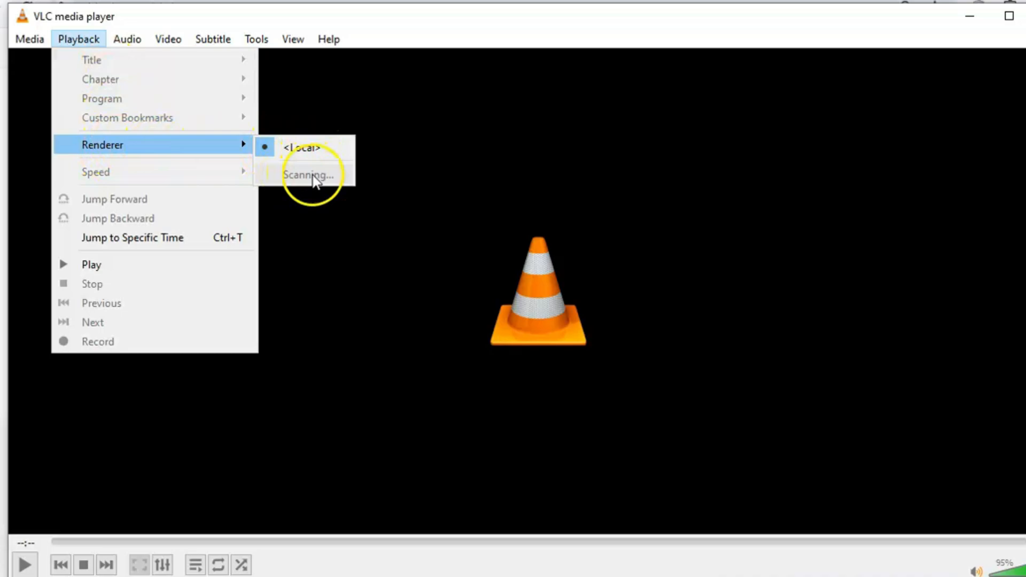
mouse_move(280, 177)
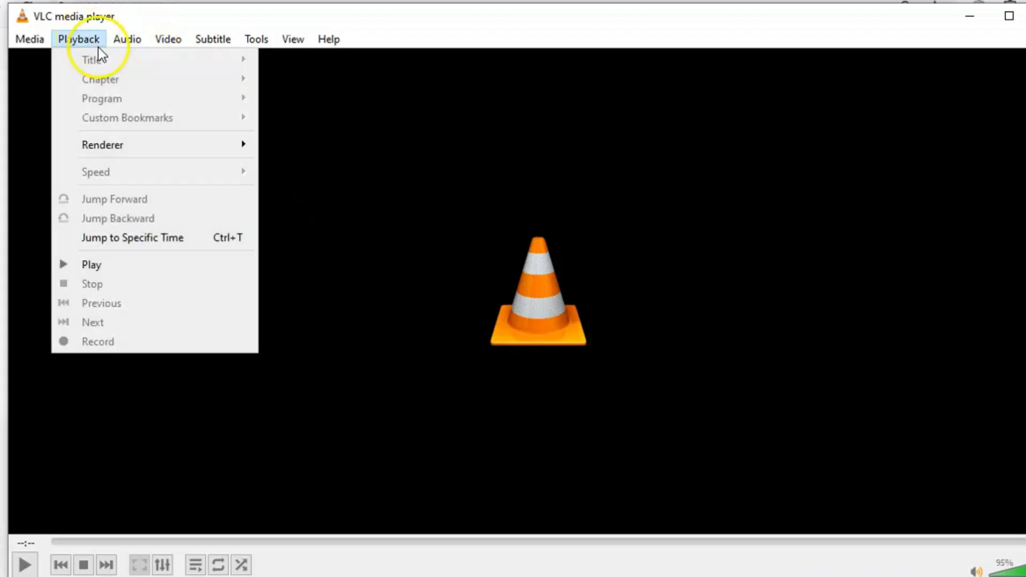
click(144, 114)
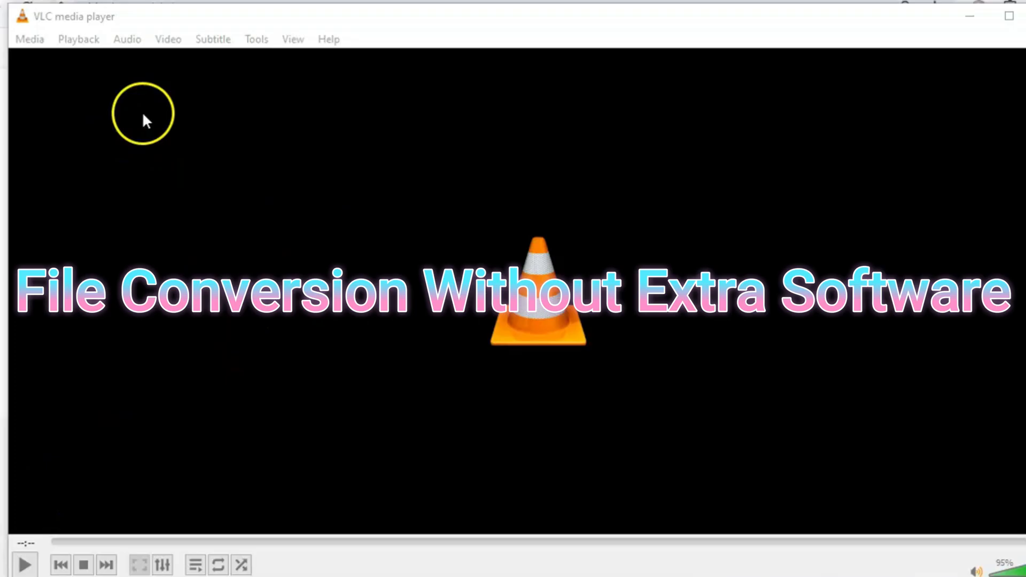
click(29, 40)
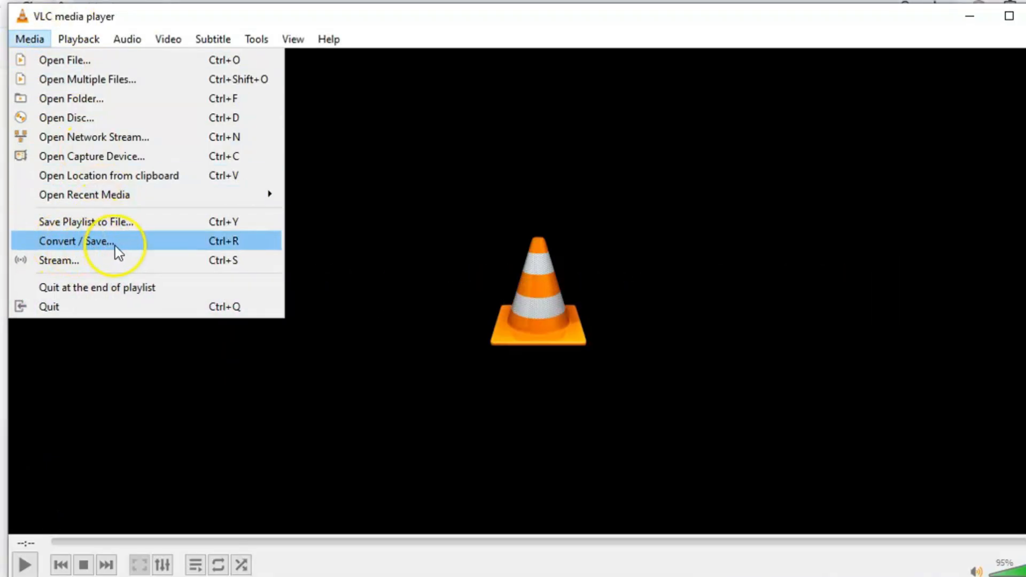
click(75, 241)
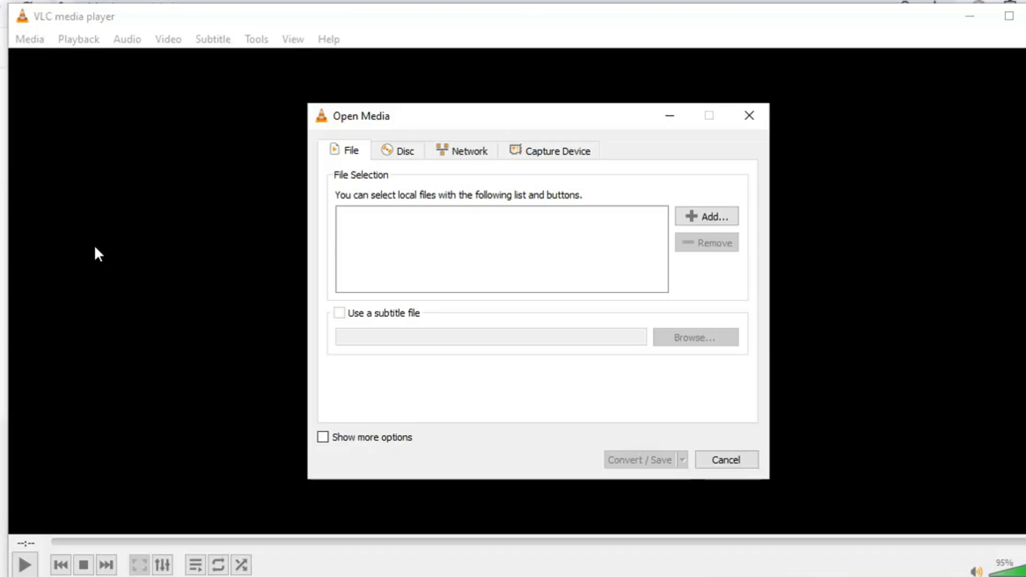
click(399, 151)
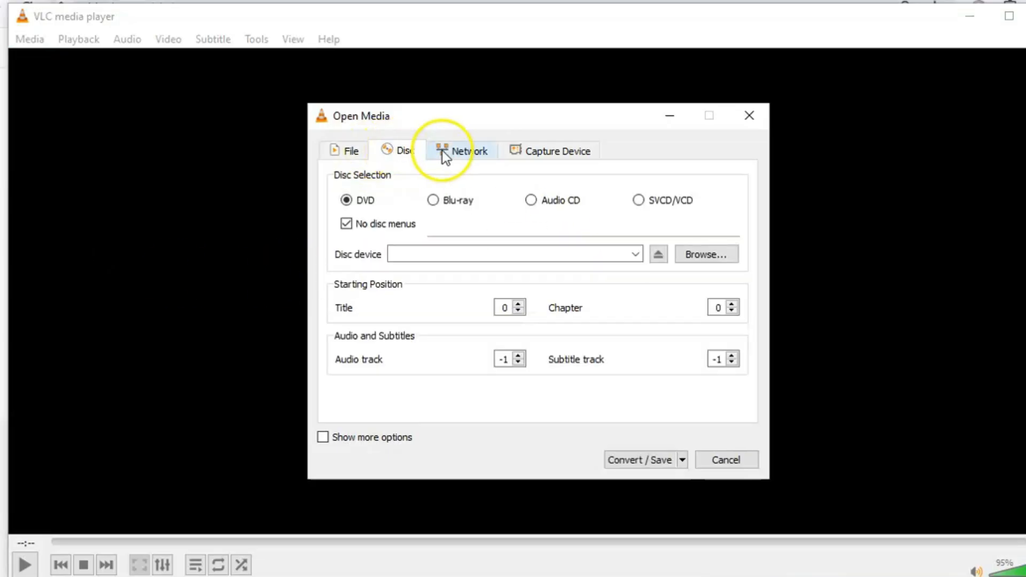
click(557, 151)
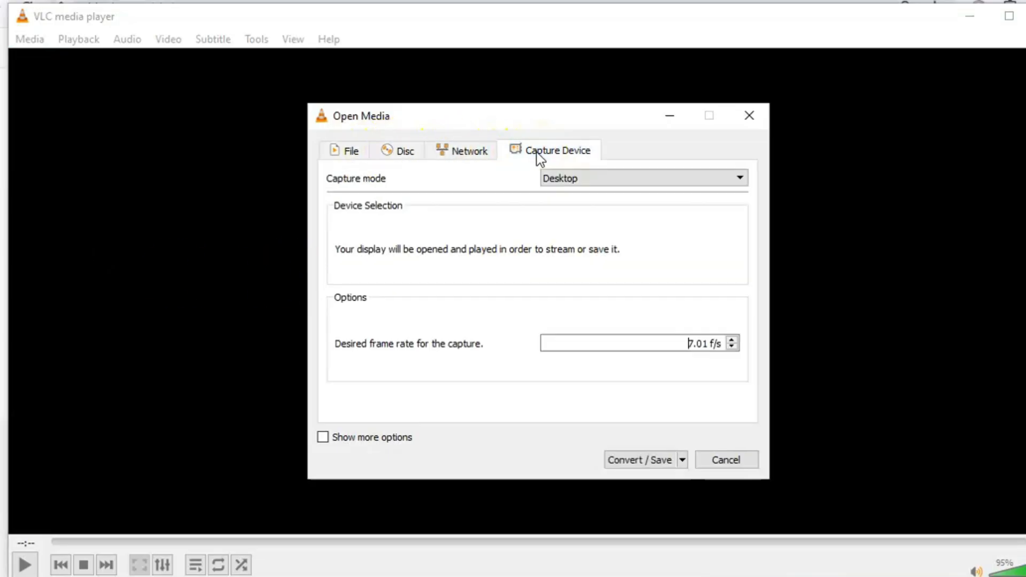
click(345, 151)
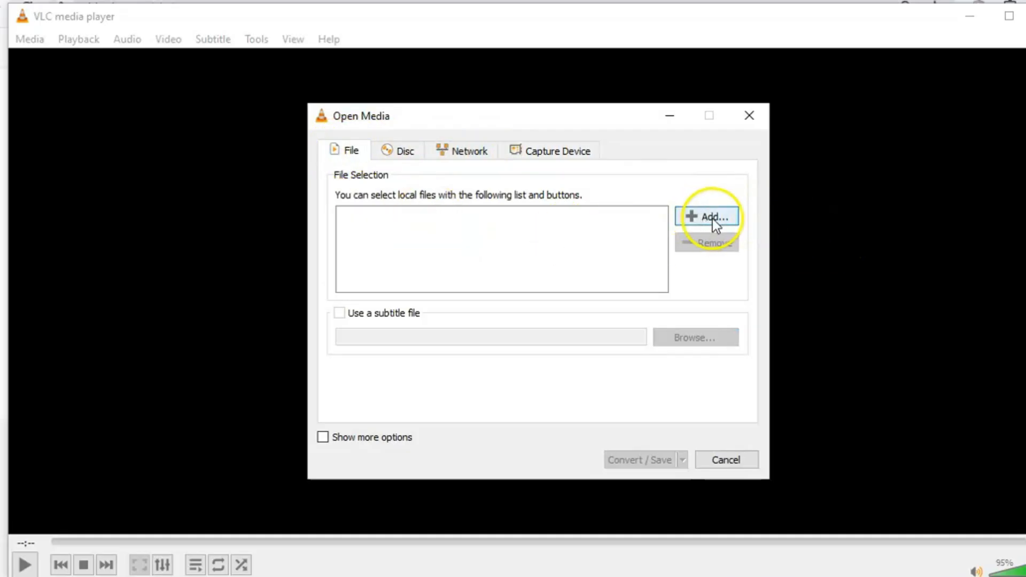
mouse_move(664, 254)
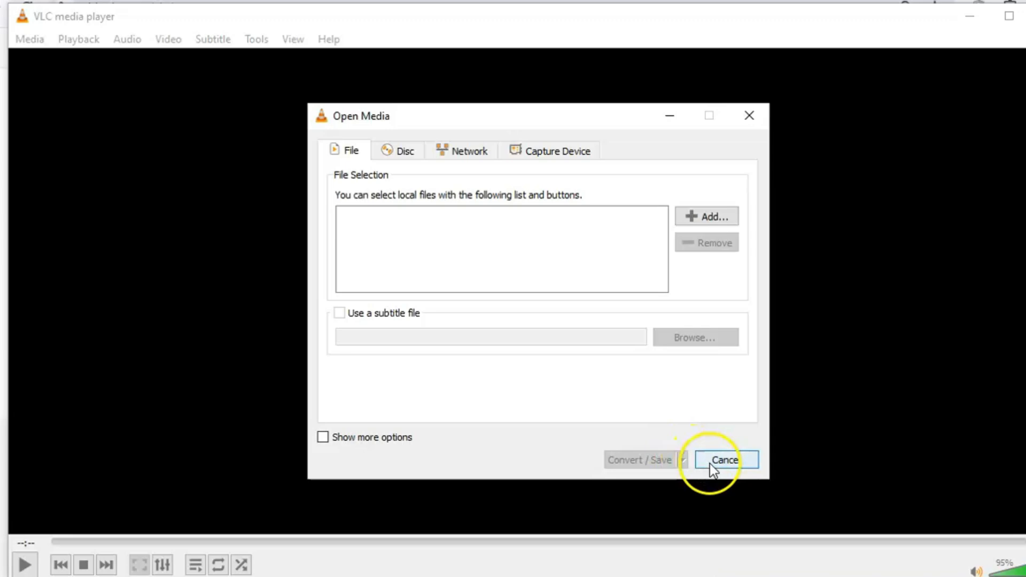
click(724, 460)
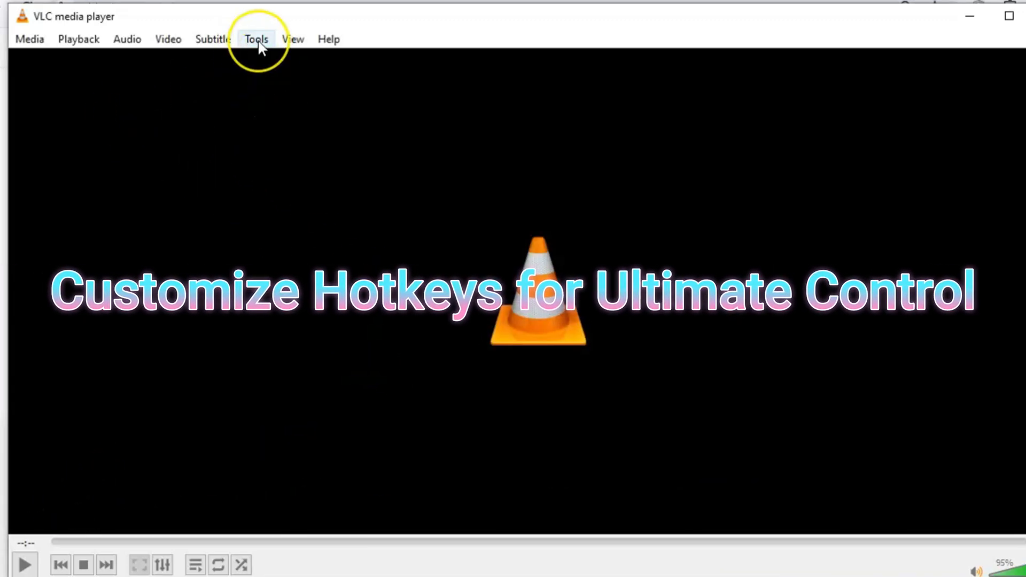
click(255, 39)
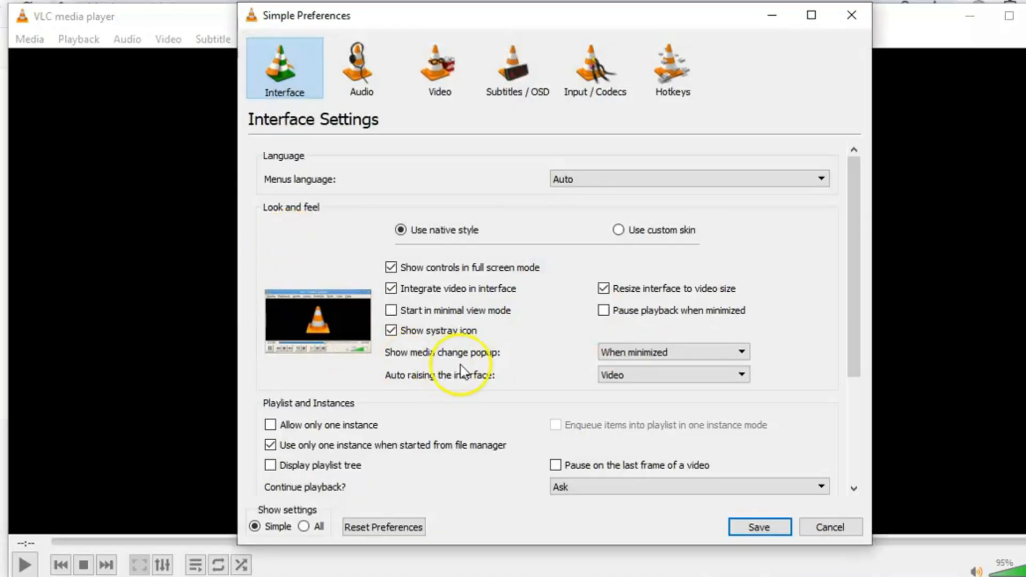
click(672, 68)
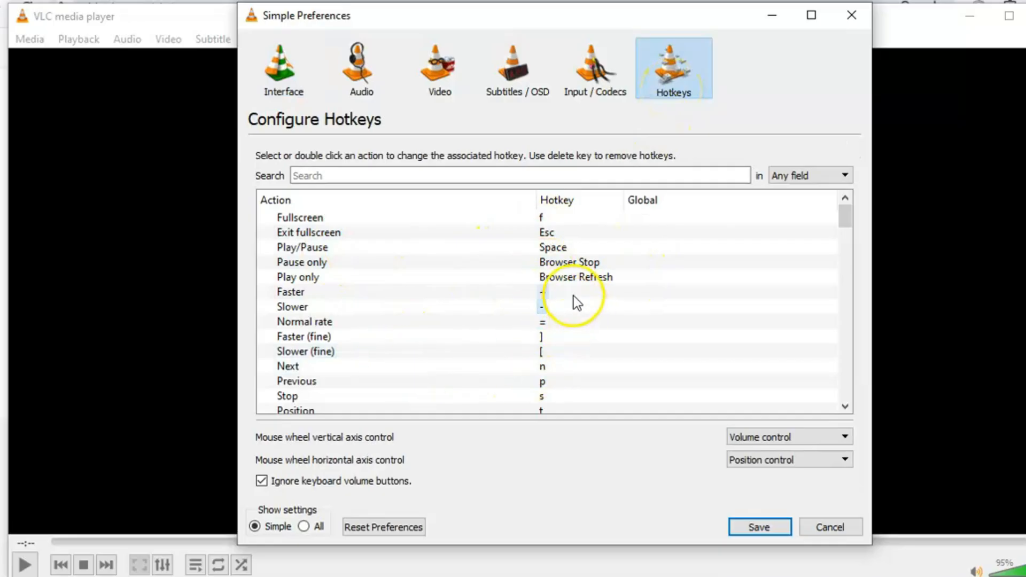
scroll(down, 3)
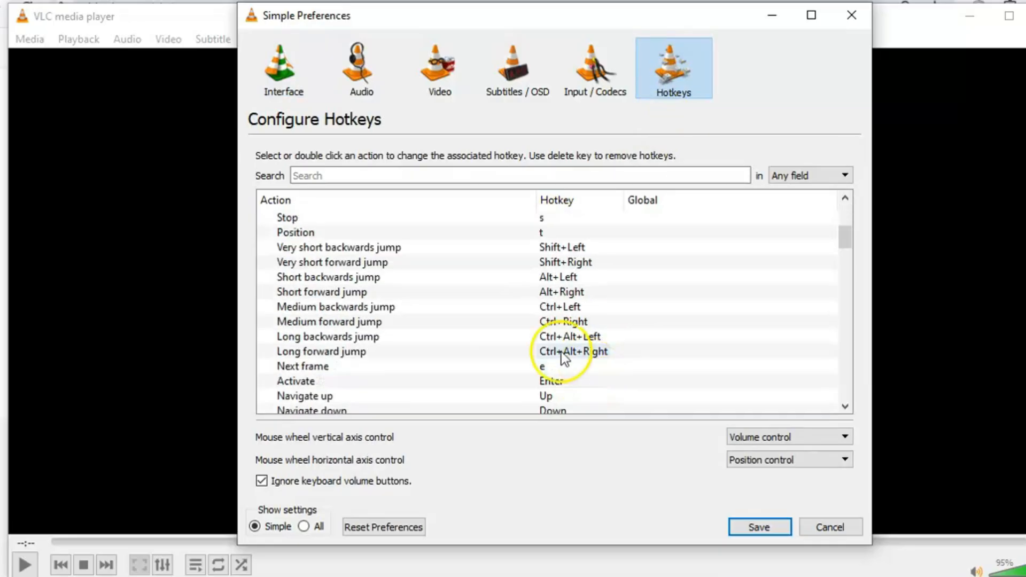
scroll(down, 3)
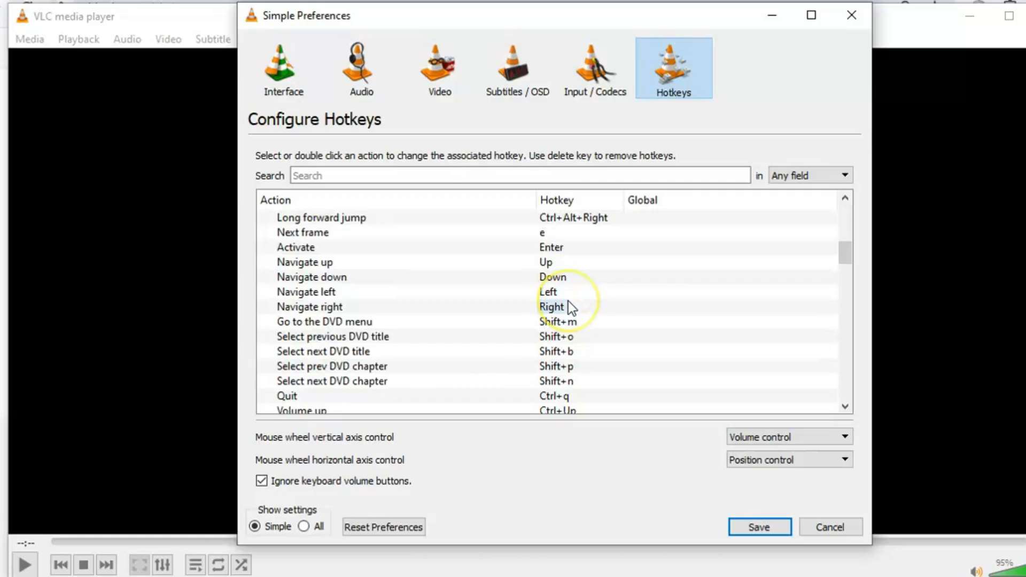
click(786, 436)
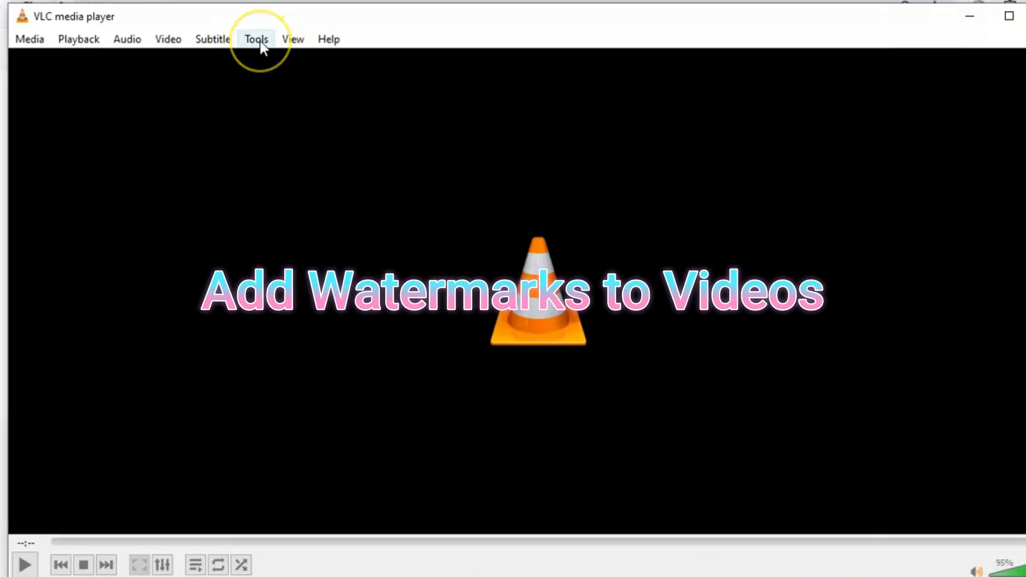
Step: Reach Video Effects > Overlay and browse for a logo image to add as watermark
click(255, 39)
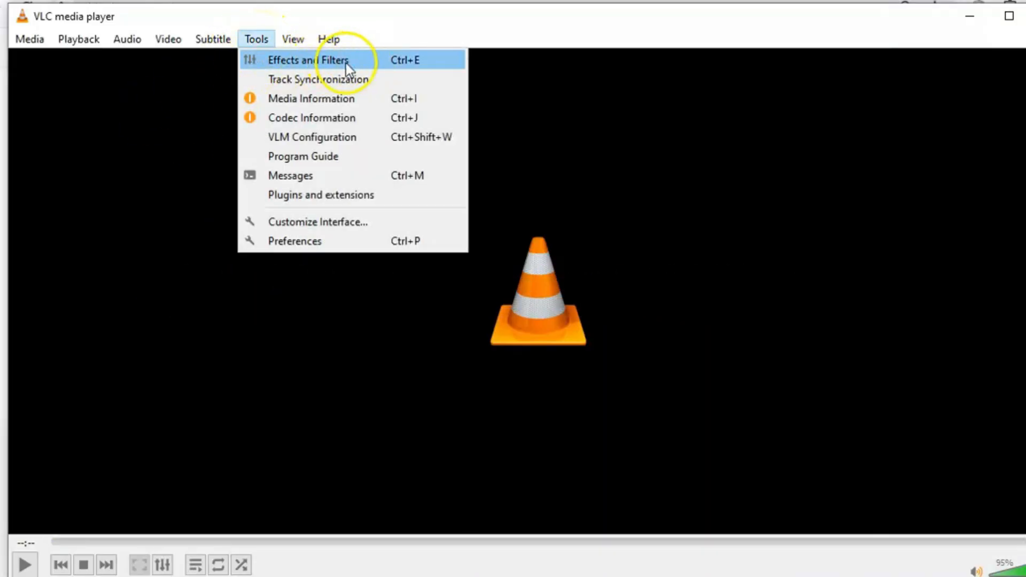
click(309, 60)
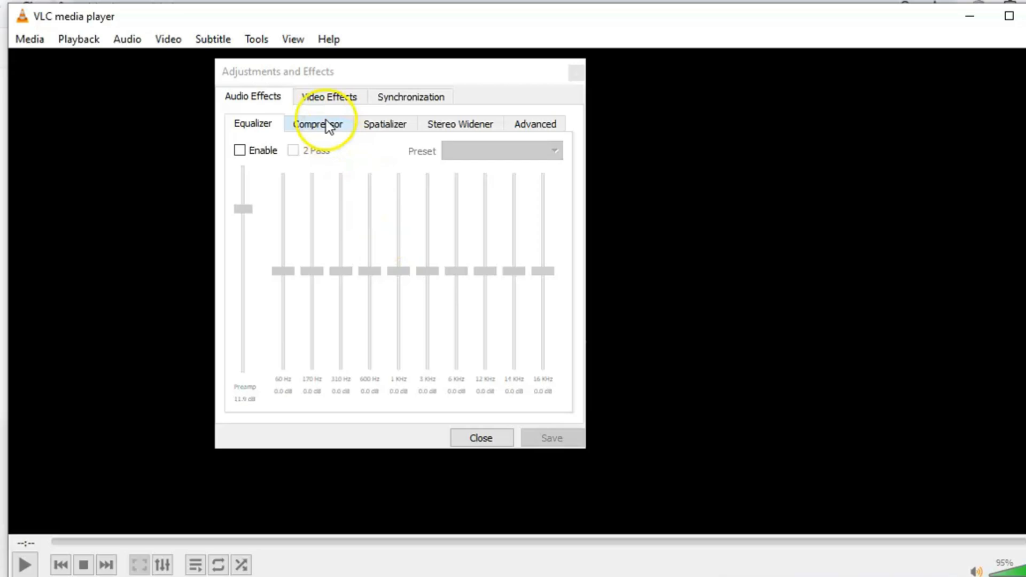
click(328, 97)
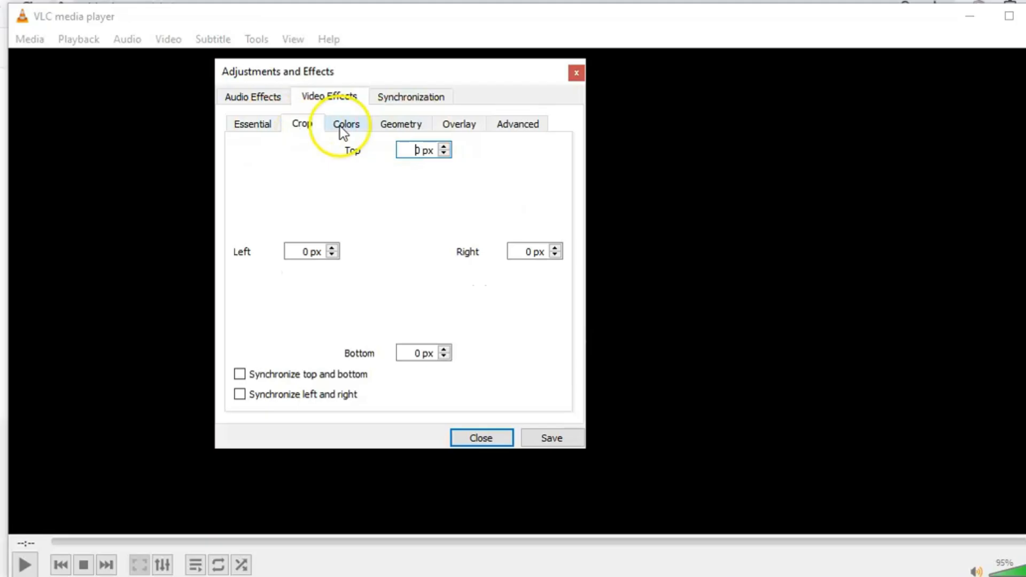
click(459, 124)
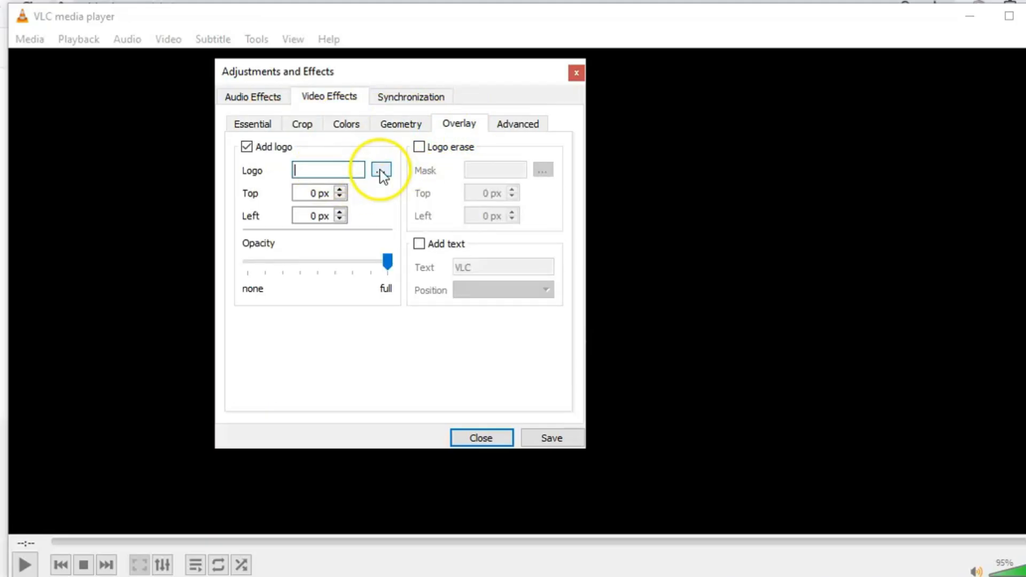
click(381, 170)
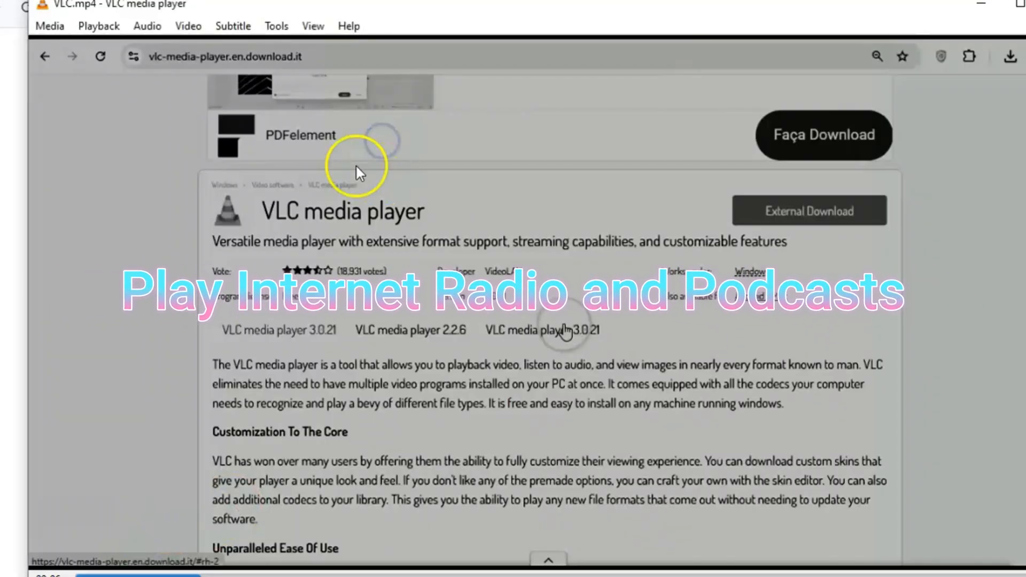
Step: Show the playlist sidebar and select Icecast Radio Directory under Internet
click(312, 26)
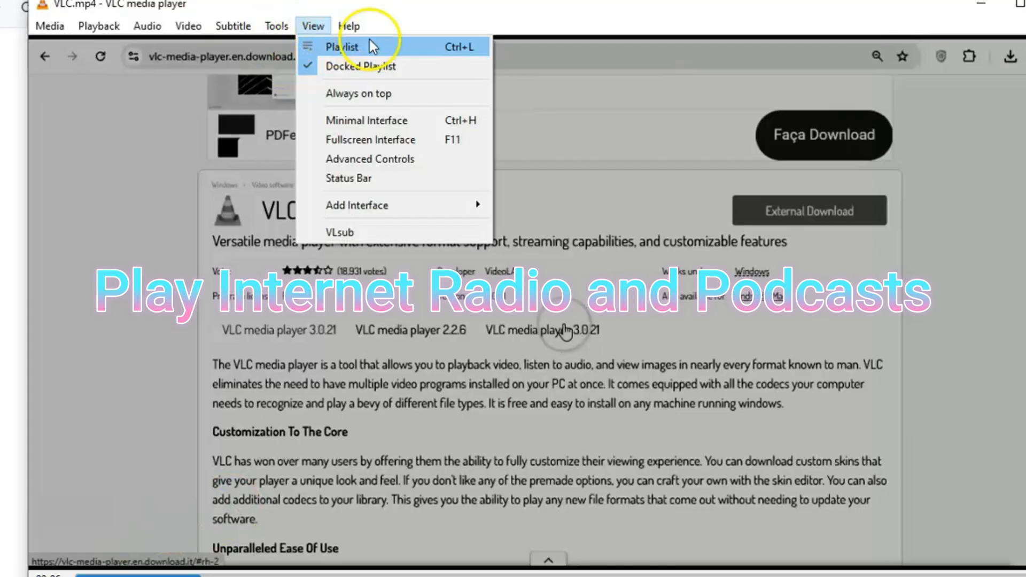
click(342, 46)
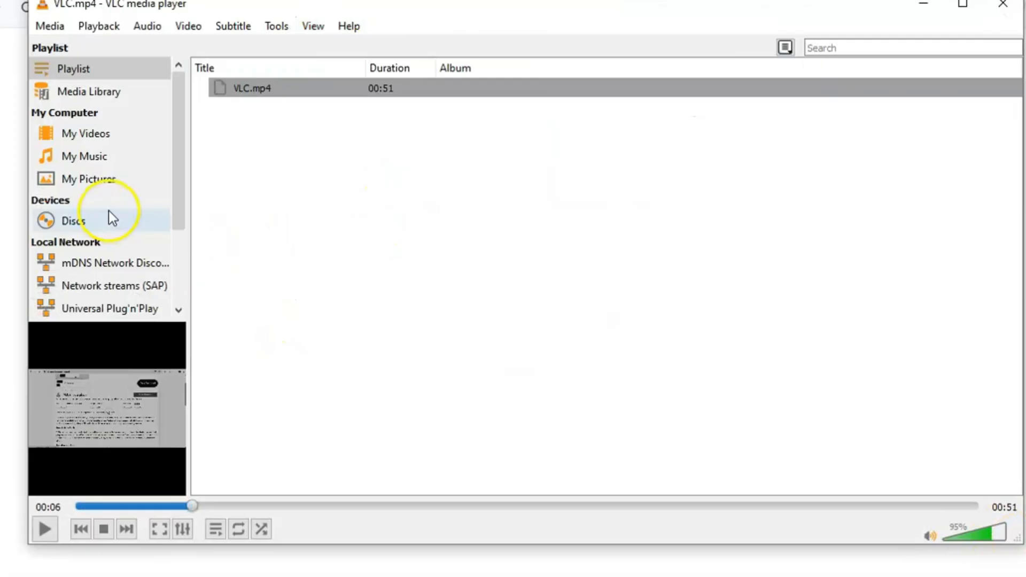
scroll(down, 3)
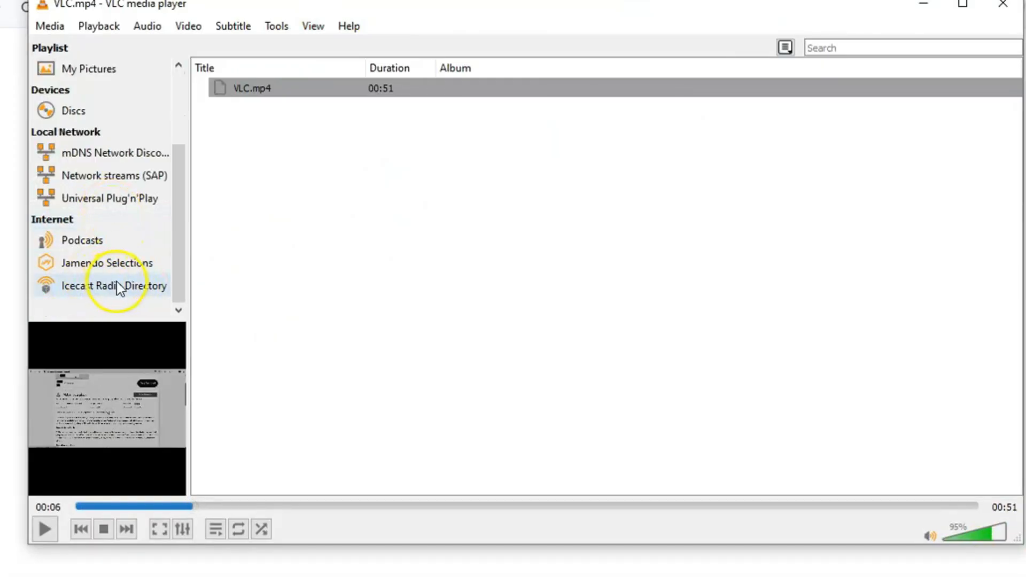
click(120, 287)
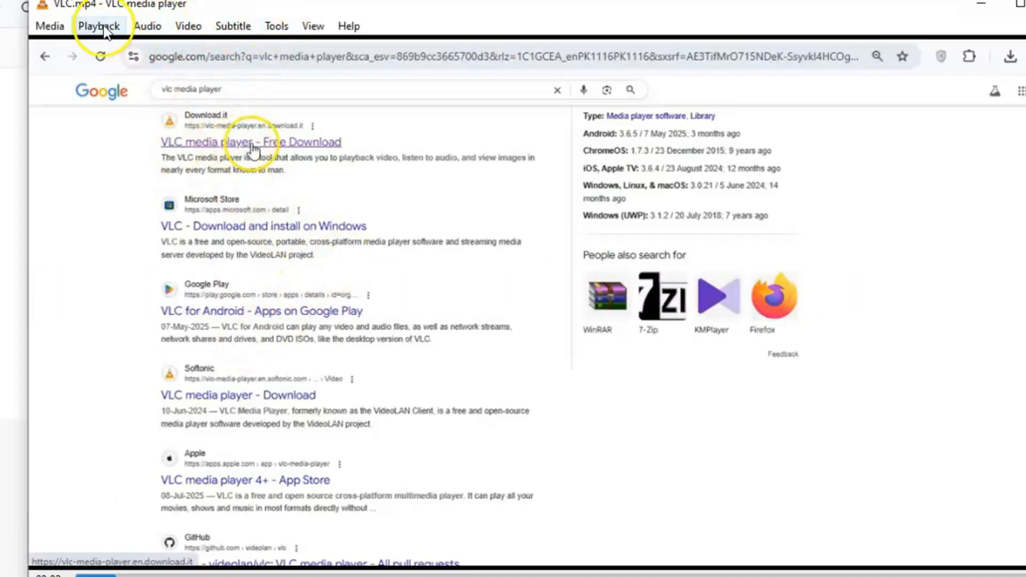
Step: Create bookmark 'VLC.mp4 #0' at 00:00:03.500 in the bookmark manager and close it
click(98, 26)
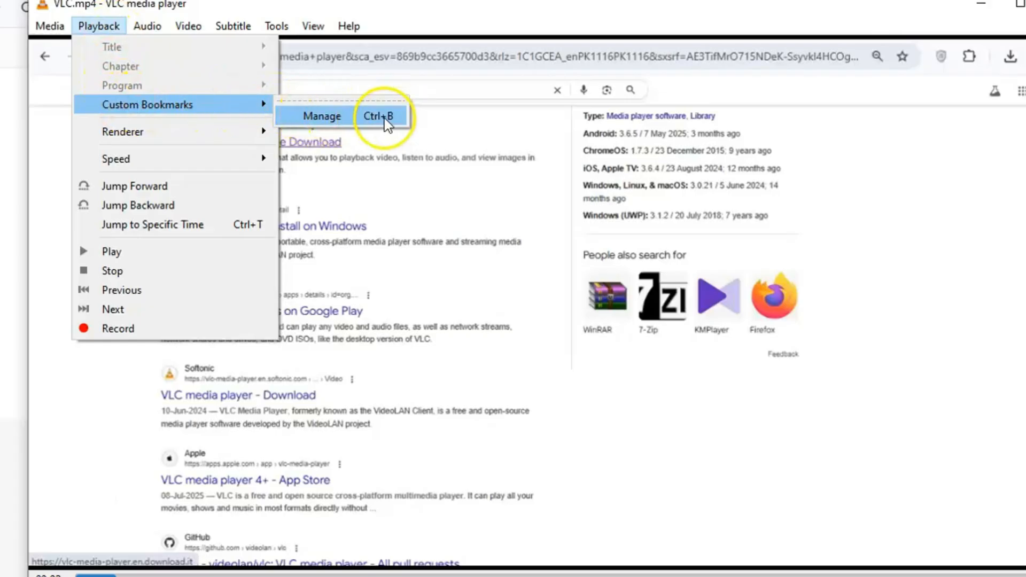
click(321, 115)
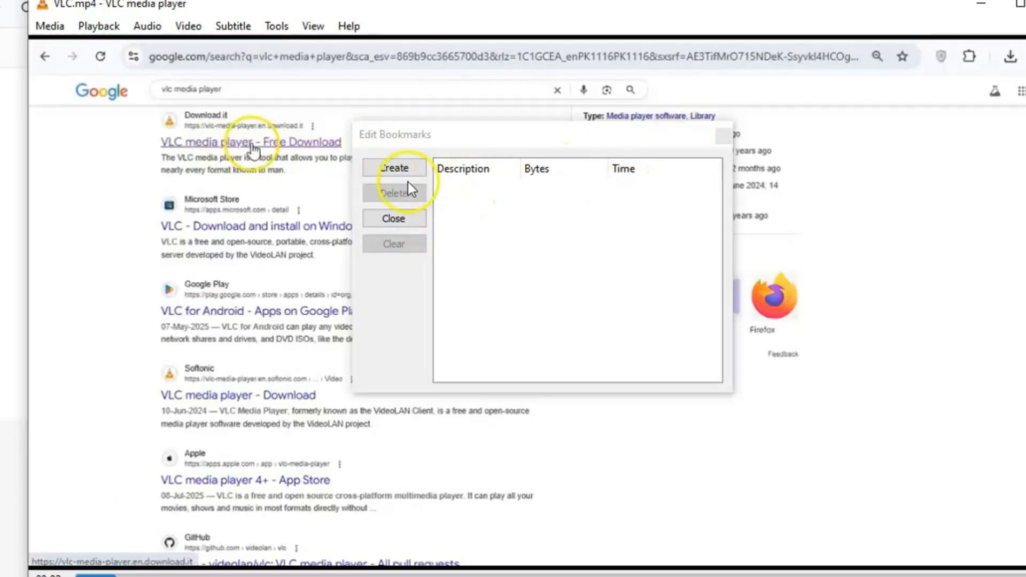
click(395, 168)
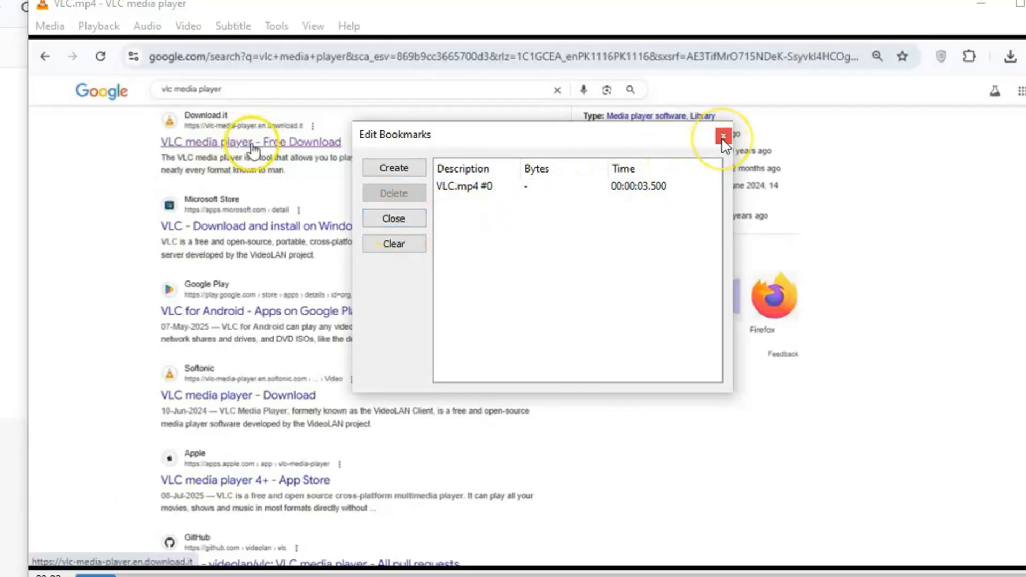
click(724, 136)
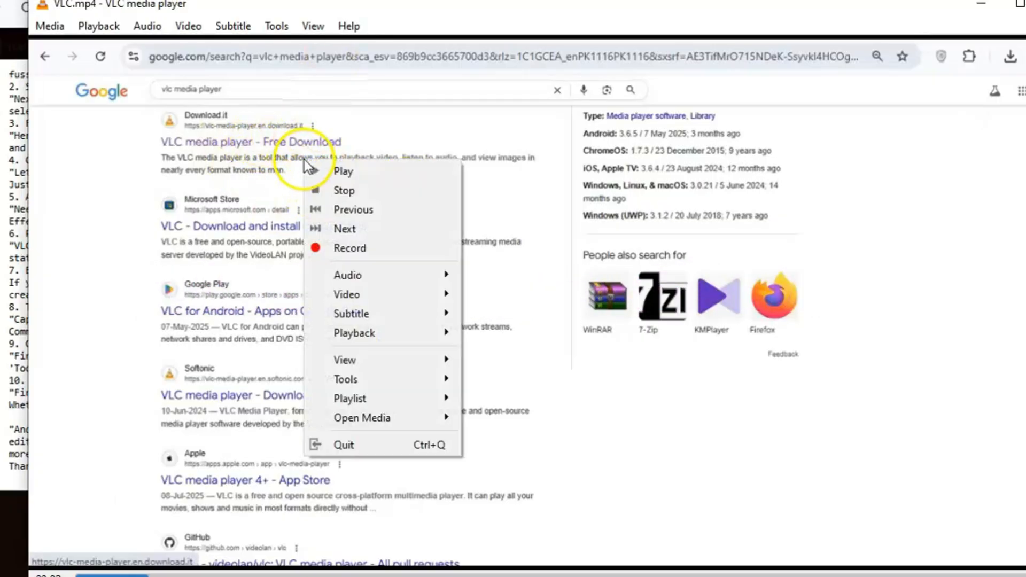
mouse_move(349, 295)
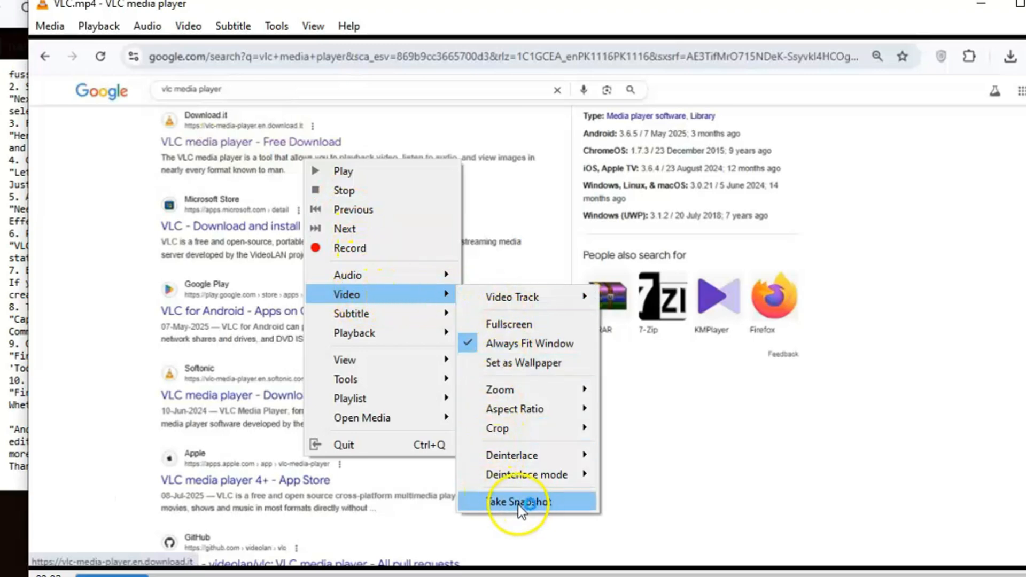
Step: Take a snapshot of the current frame and bring the video context menu back up
click(517, 502)
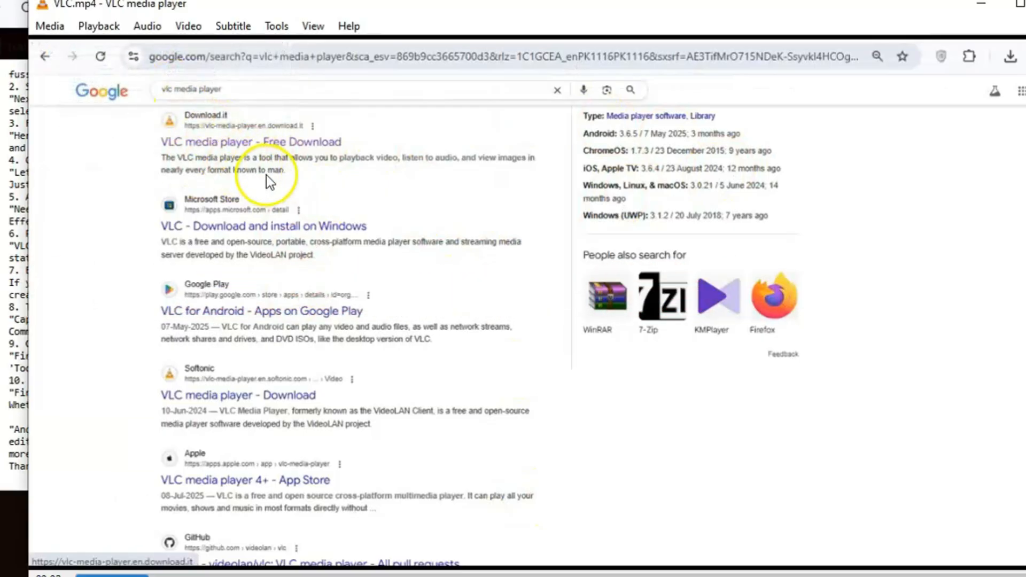
right_click(268, 173)
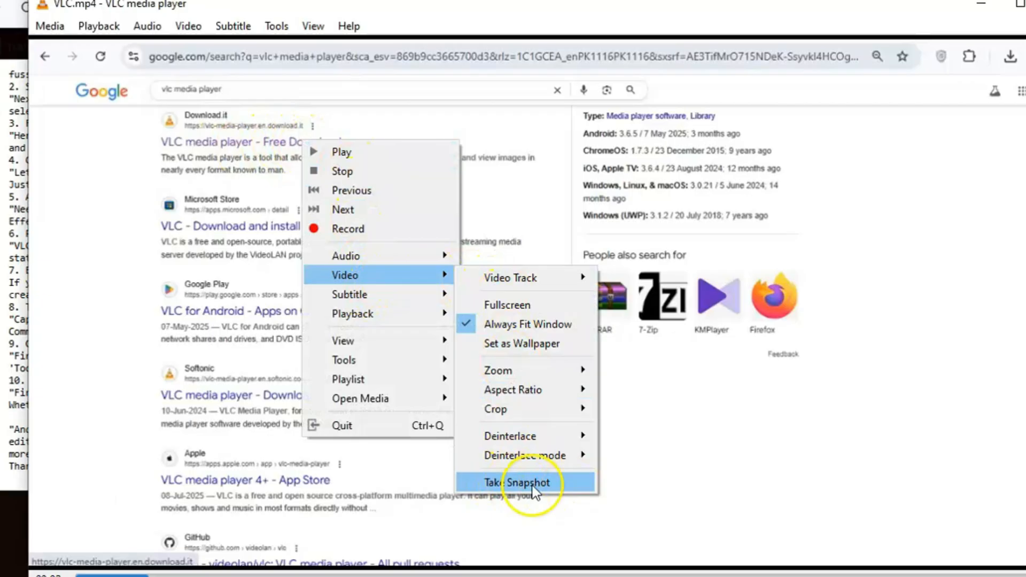
mouse_move(463, 274)
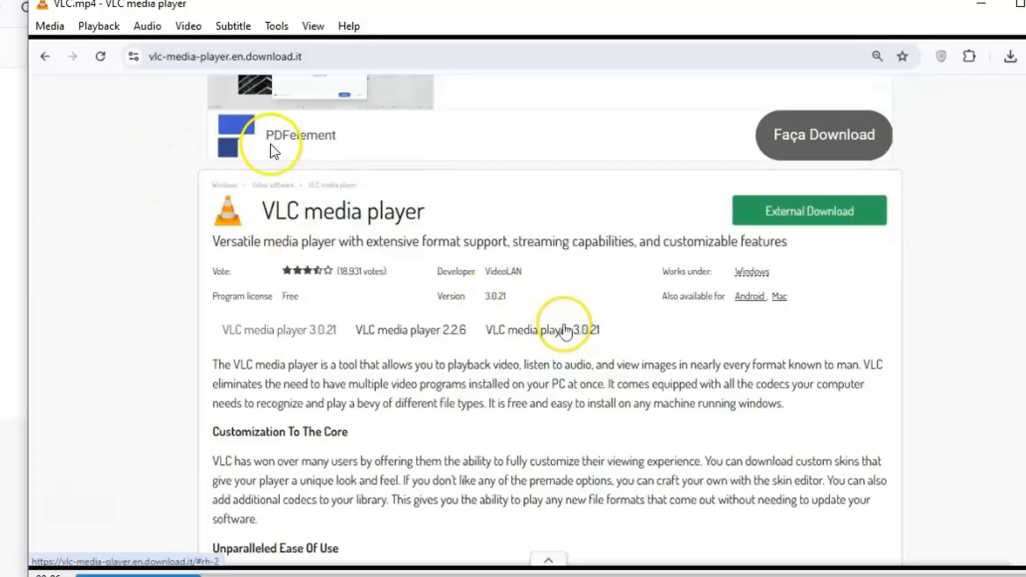
click(276, 26)
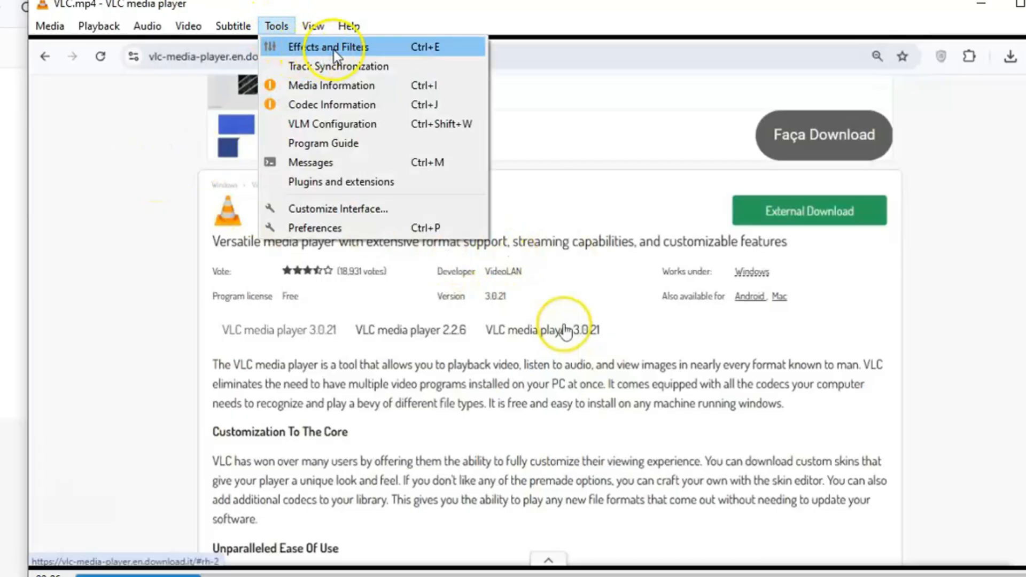
click(330, 46)
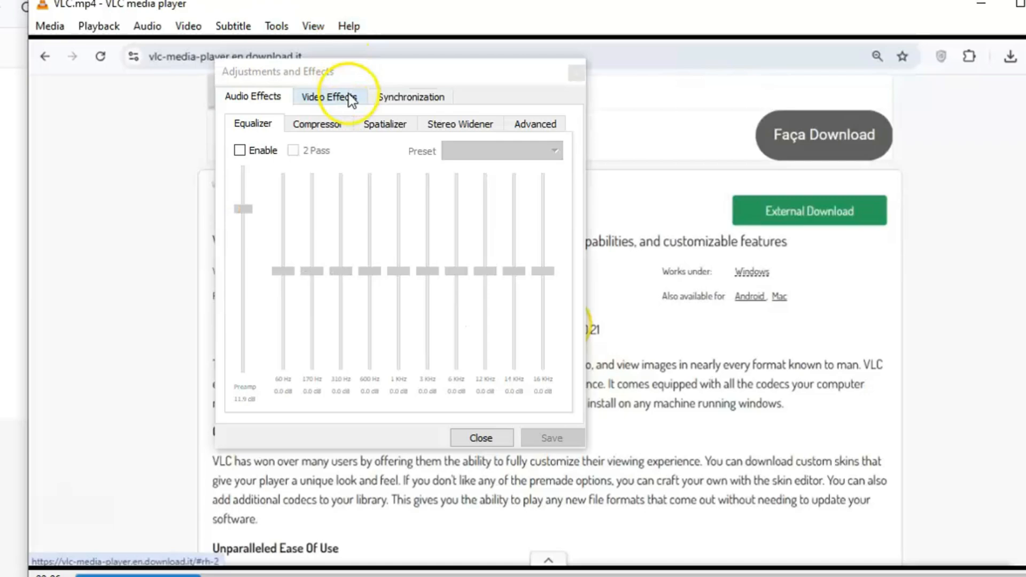
click(328, 96)
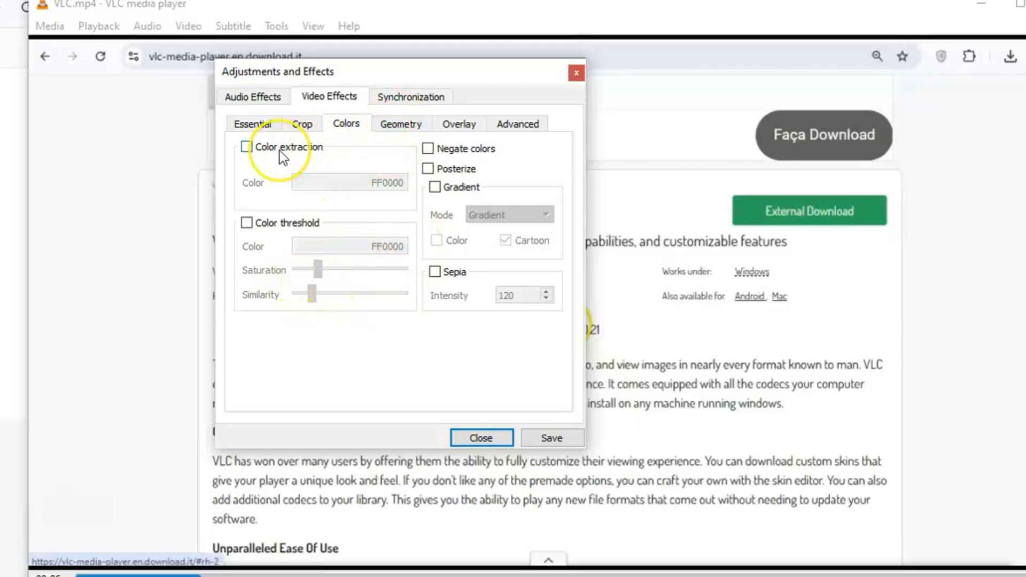
mouse_move(256, 228)
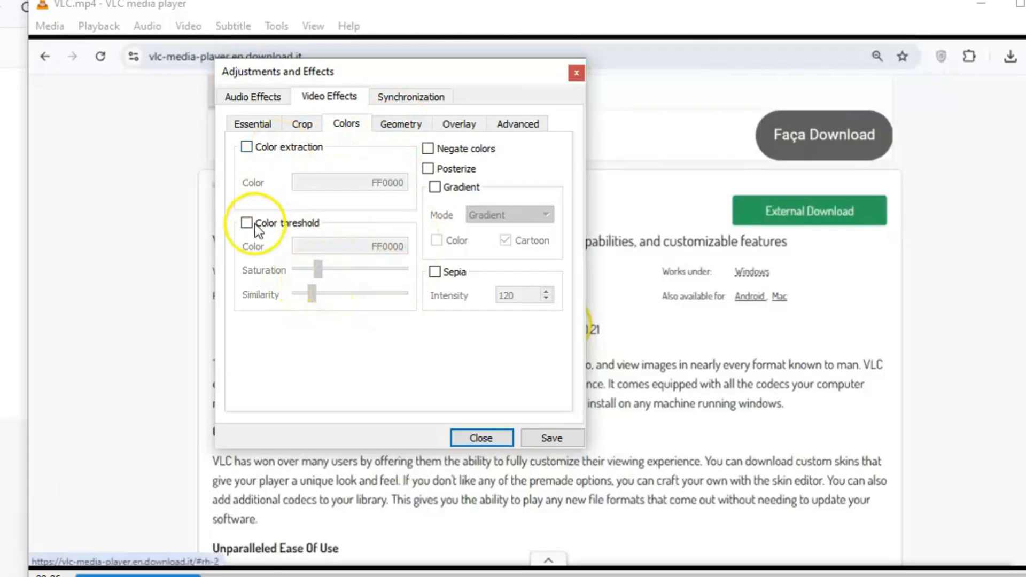
click(275, 26)
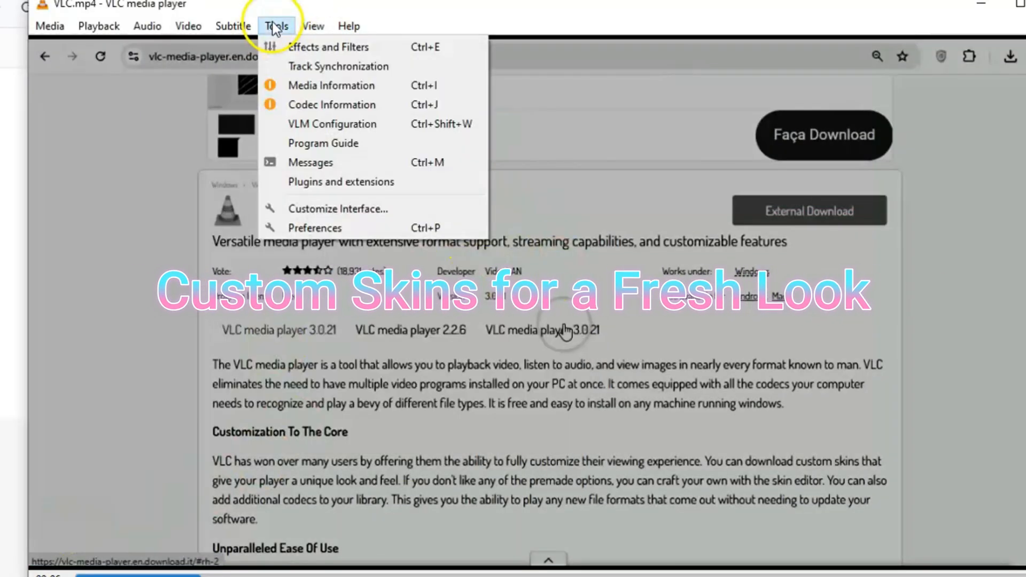
mouse_move(310, 162)
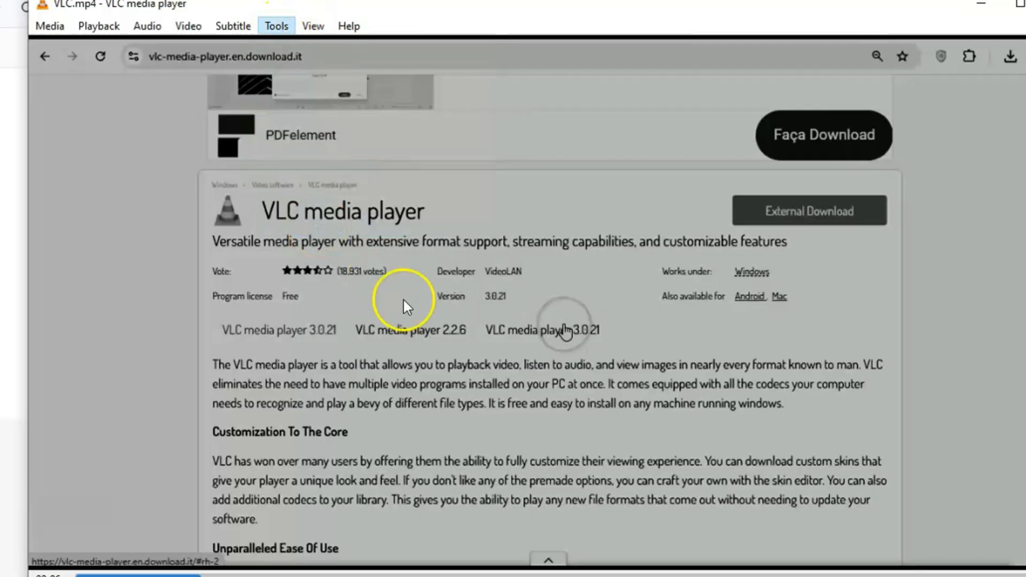
Step: Select Use custom skin in Interface preferences, browse for a skin file and save
click(276, 25)
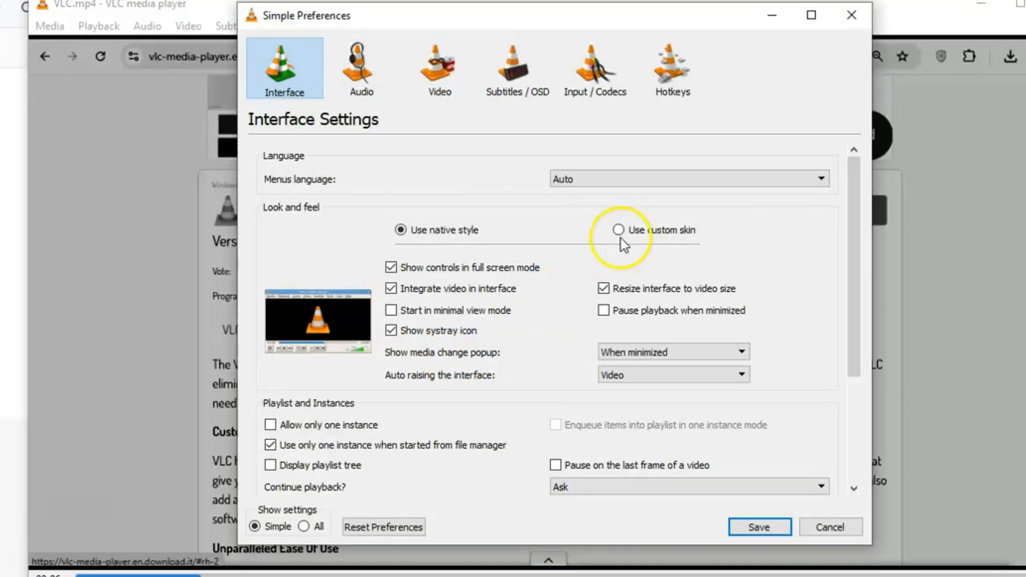
click(619, 230)
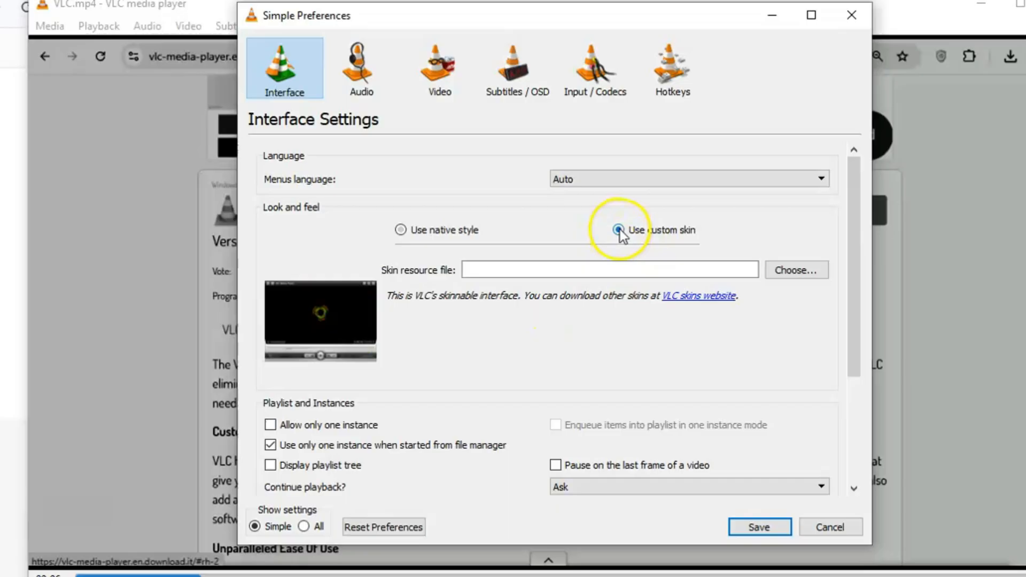
click(618, 230)
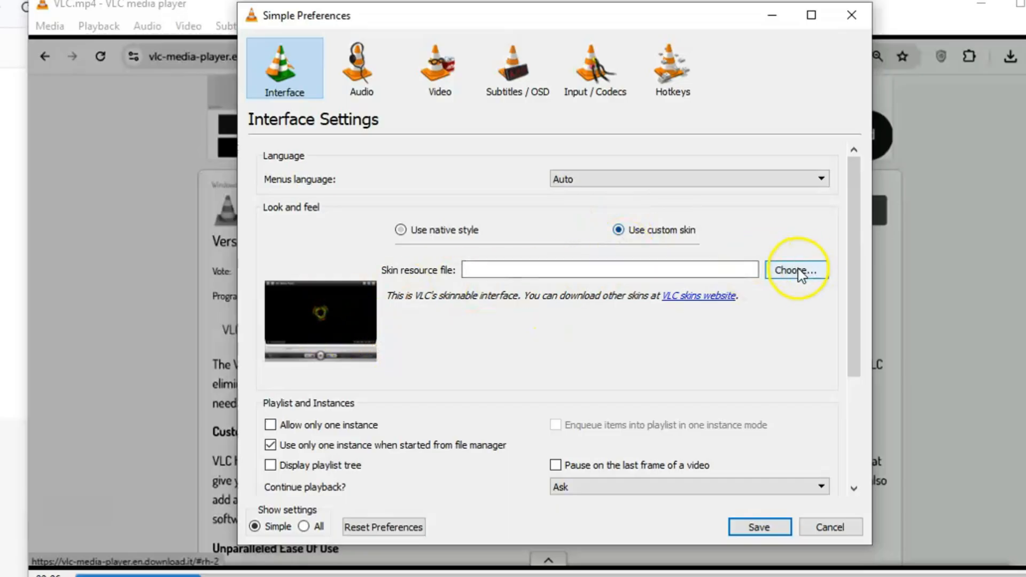
scroll(down, 3)
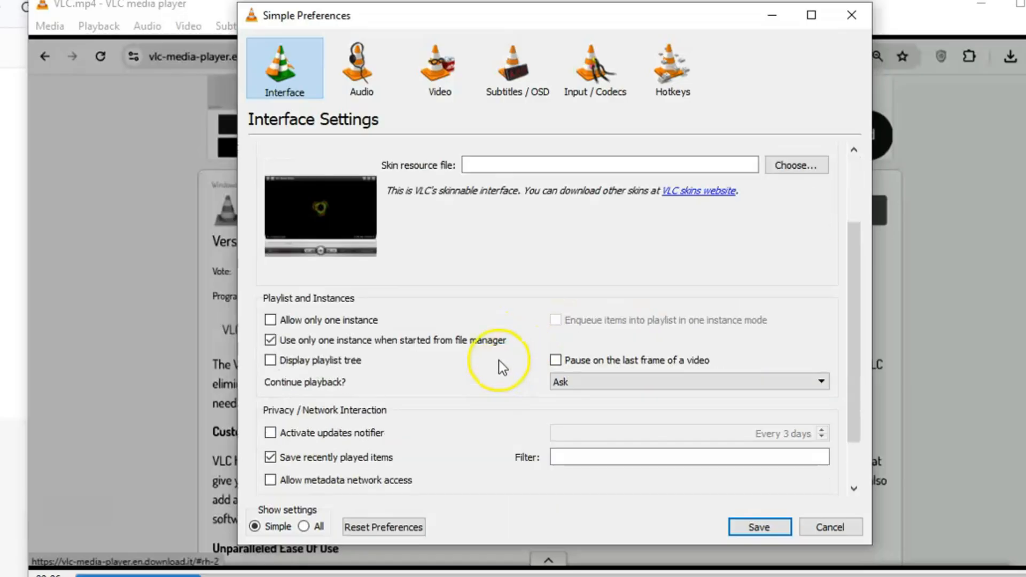
scroll(down, 3)
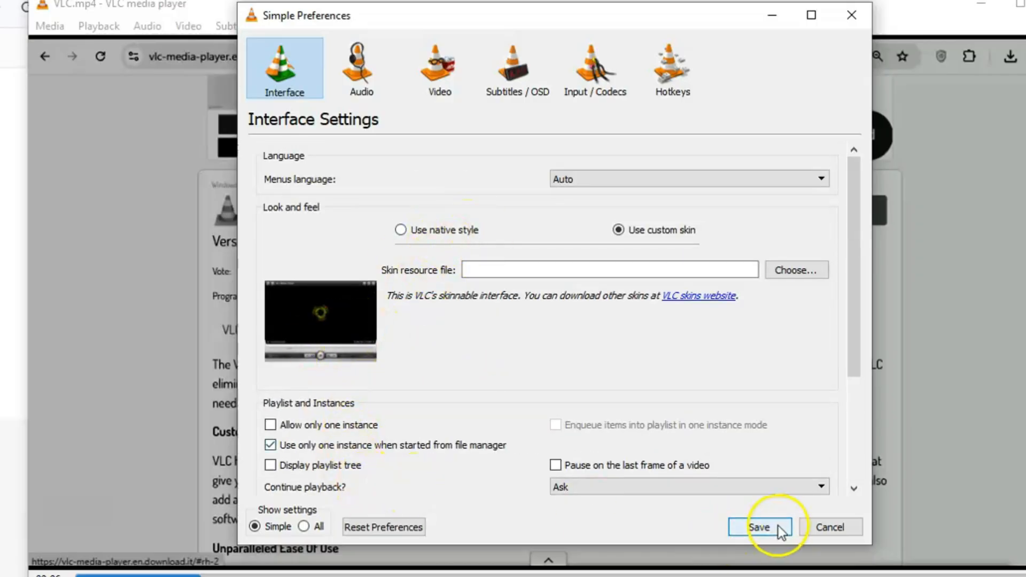
click(760, 527)
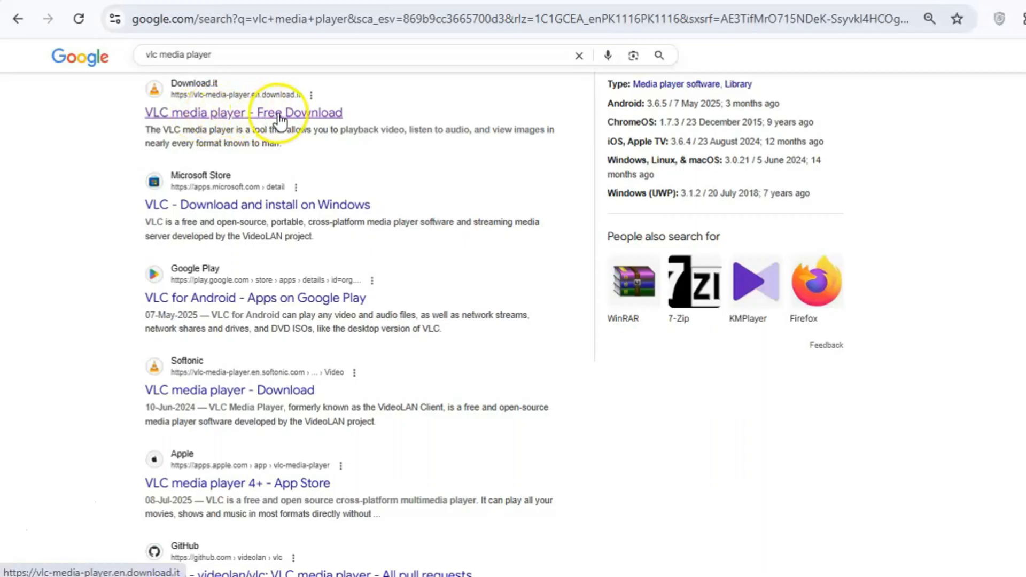
Step: Open the Download.it 'VLC media player - Free Download' result and scroll to 'Other software to consider'
click(229, 112)
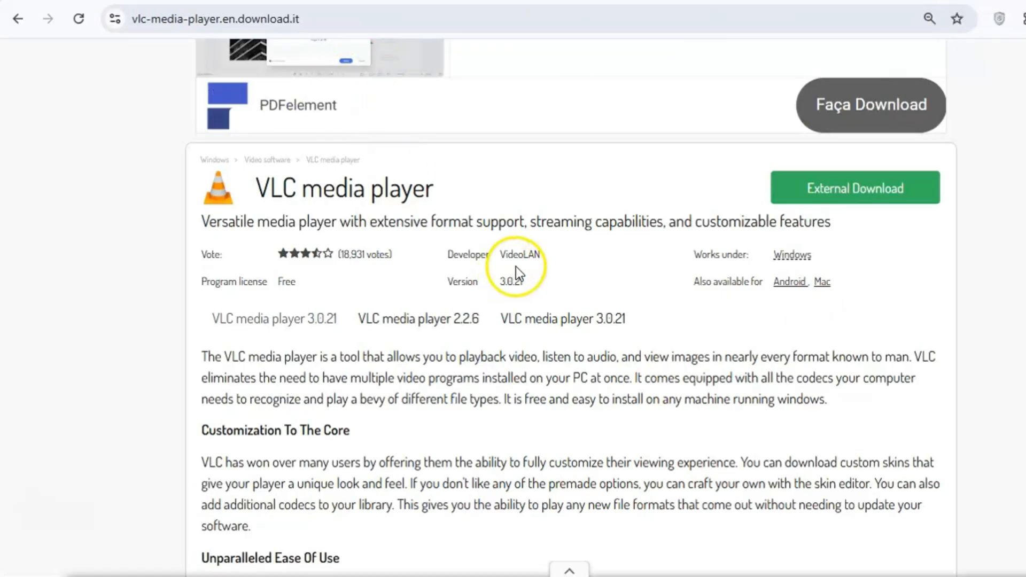
mouse_move(586, 320)
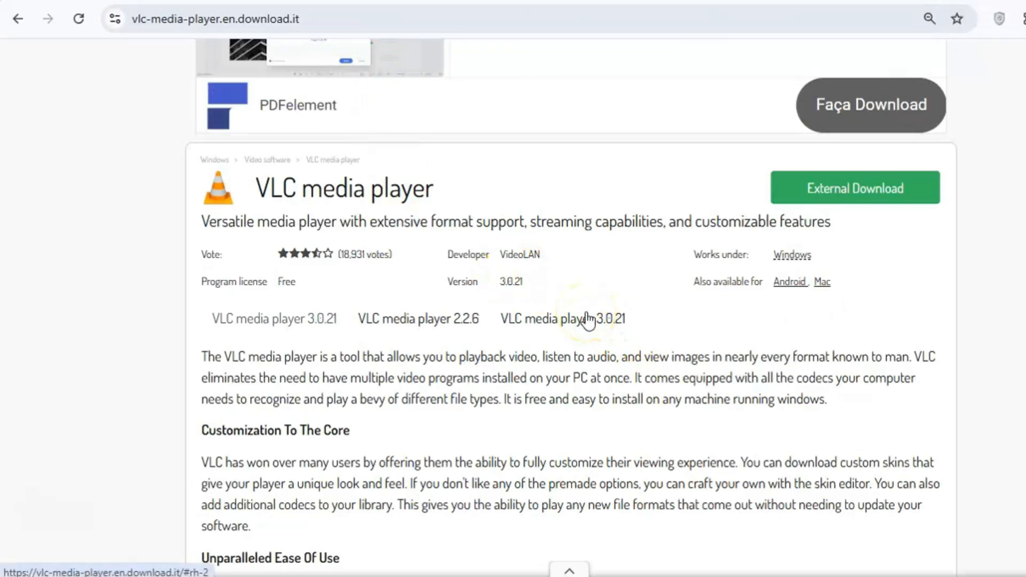
scroll(down, 3)
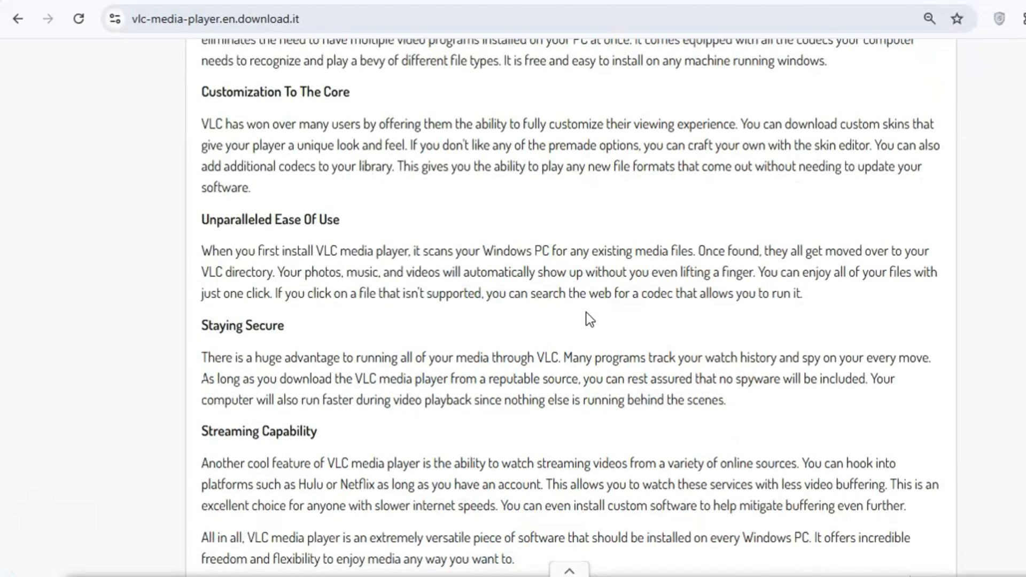
scroll(down, 3)
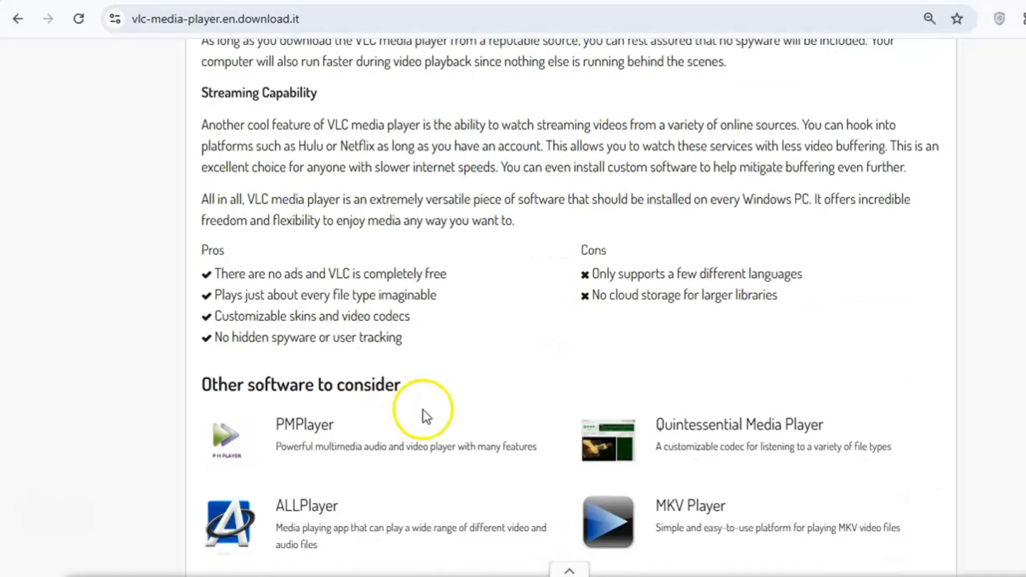
scroll(down, 3)
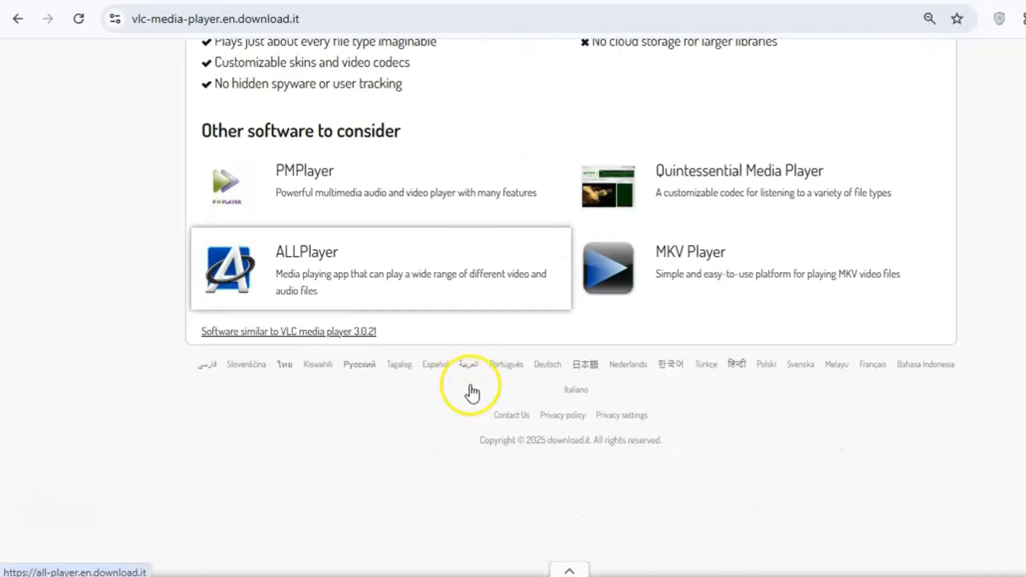